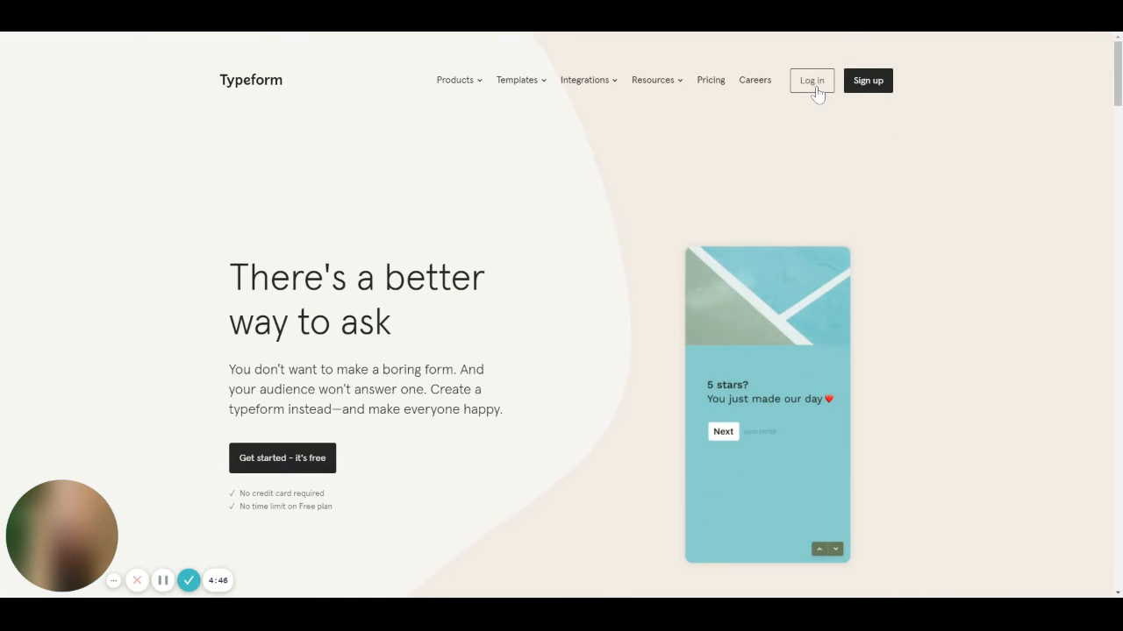
Sign in to the Typeform account to reach the DEMOs for YouTube workspace.
left_click(811, 81)
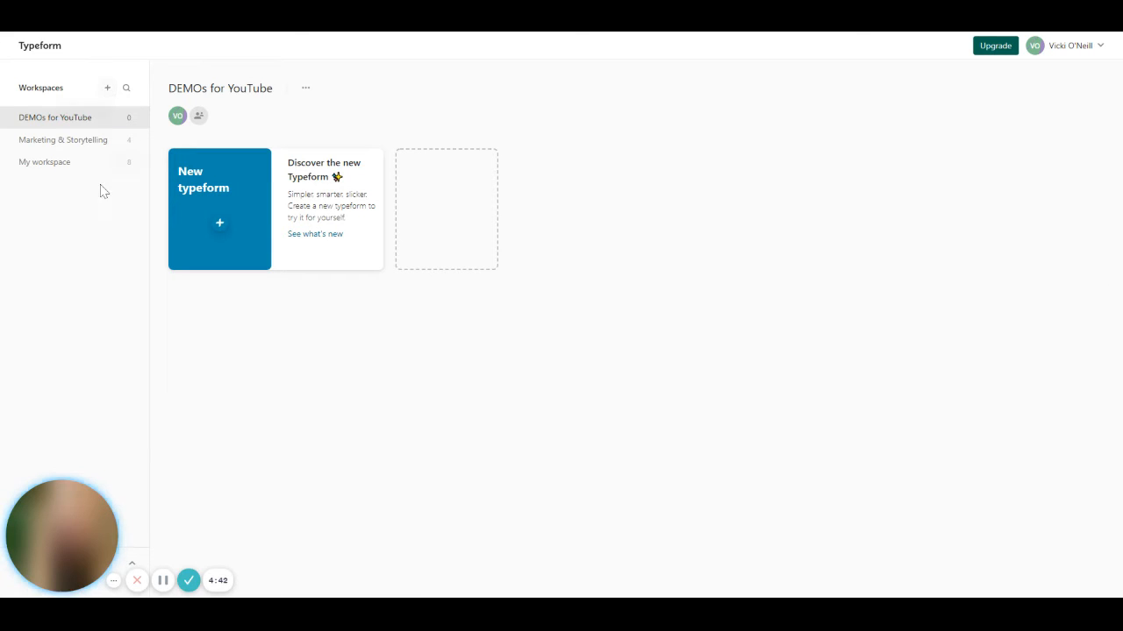
mouse_move(130, 226)
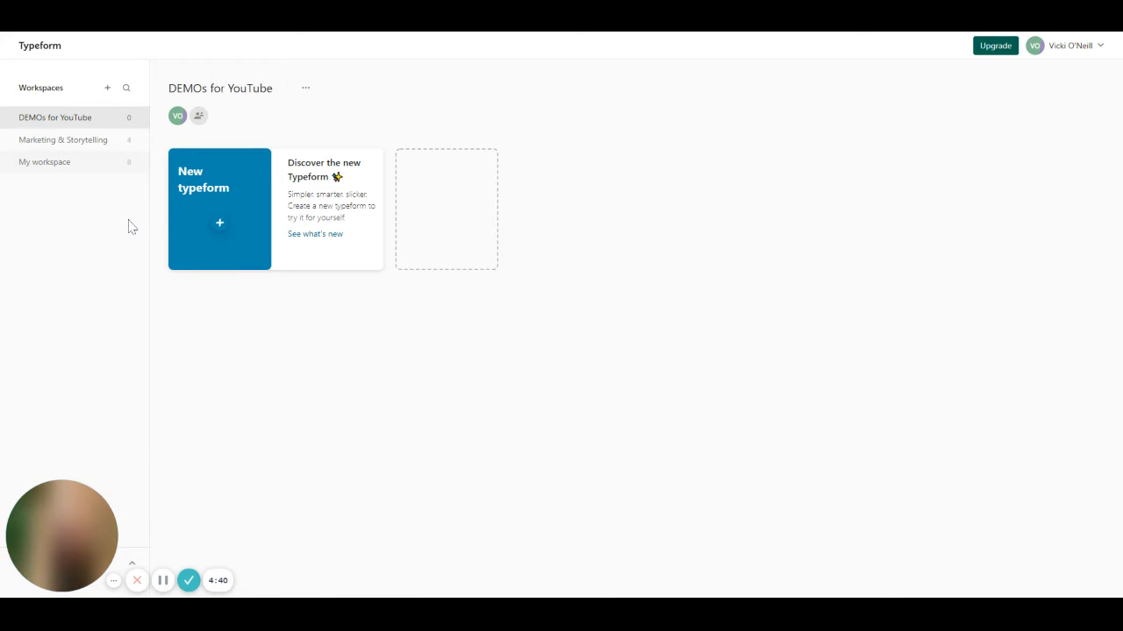
mouse_move(99, 212)
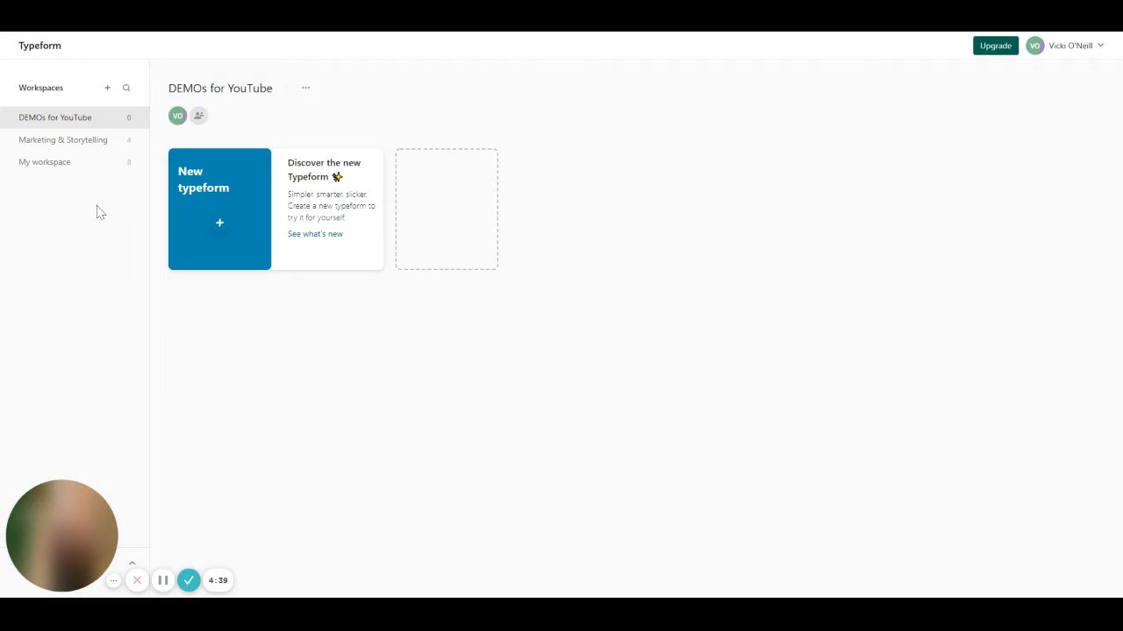
mouse_move(130, 225)
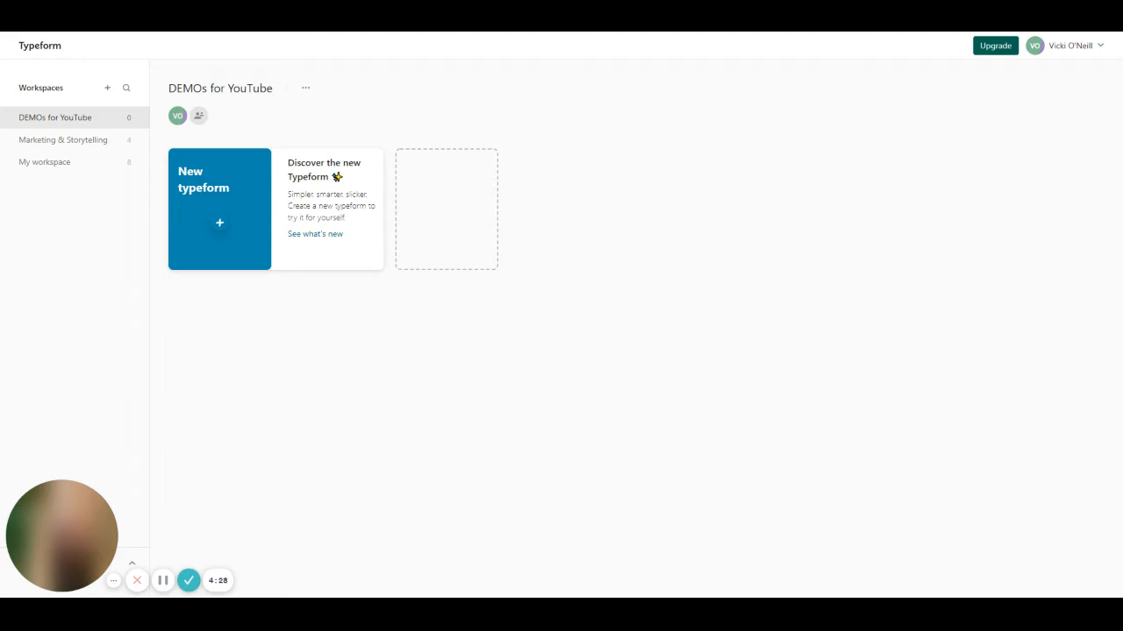
mouse_move(253, 141)
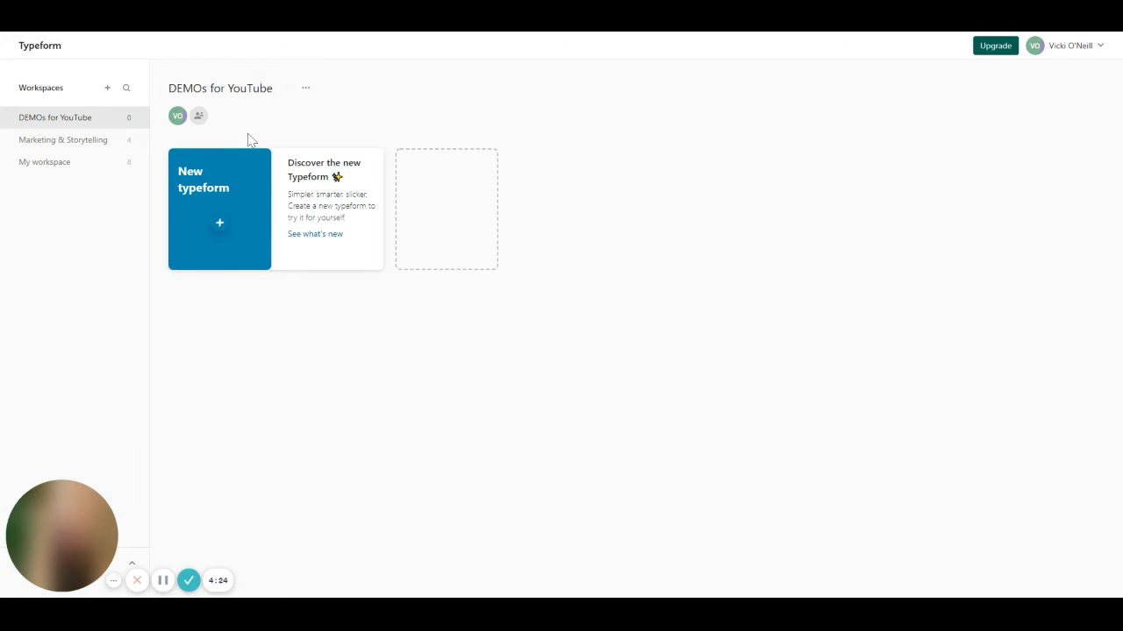
mouse_move(224, 226)
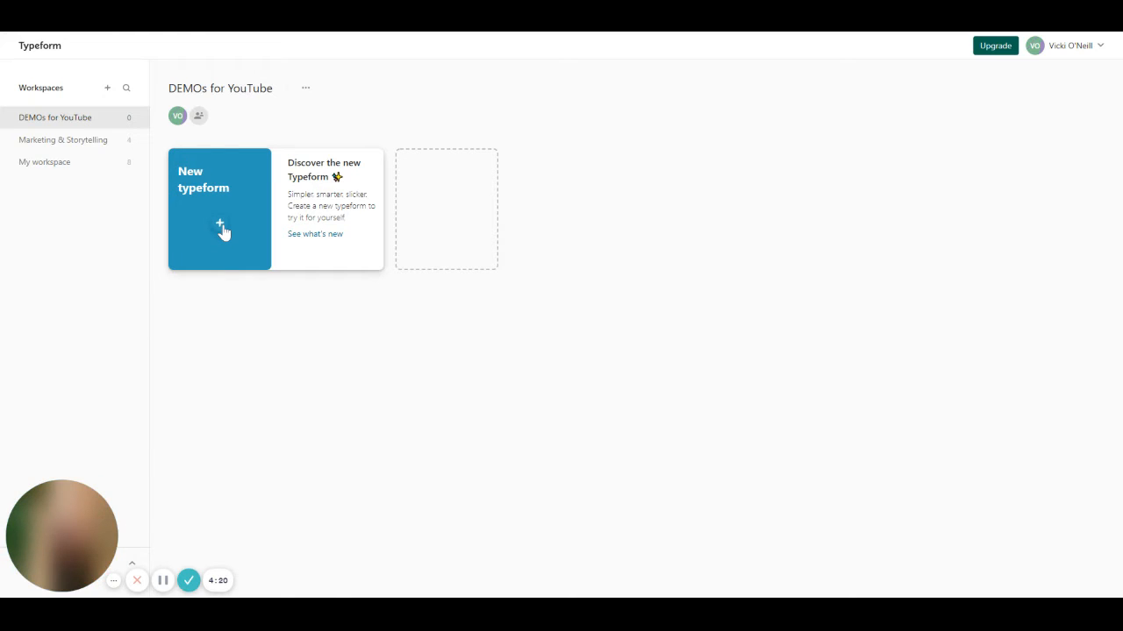
mouse_move(277, 333)
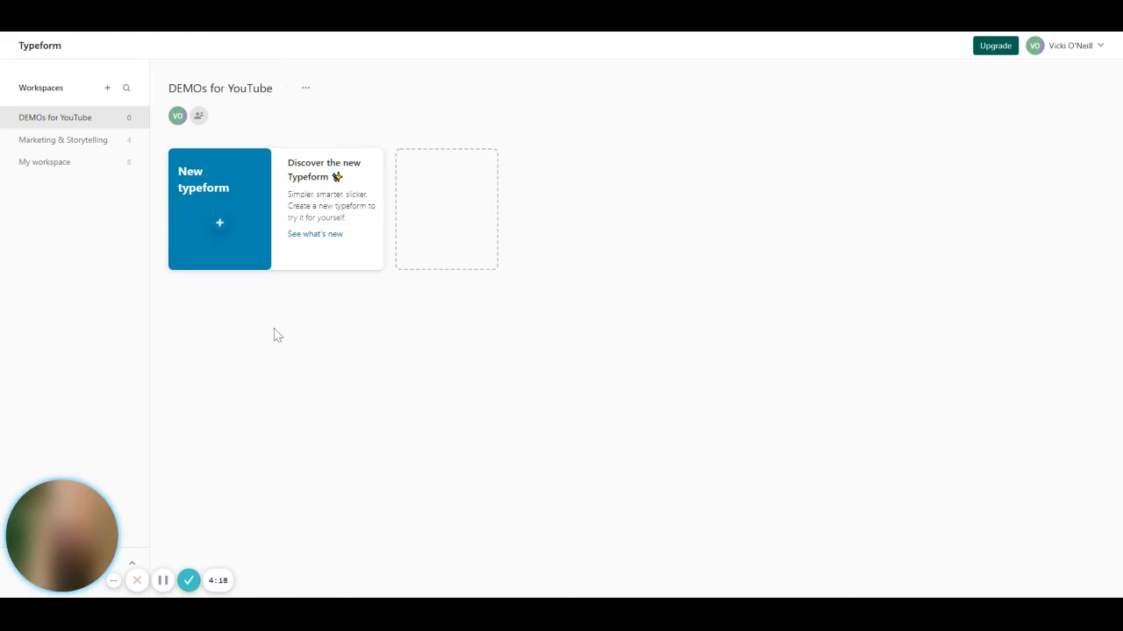
Create a new typeform starting from scratch rather than a template.
left_click(219, 221)
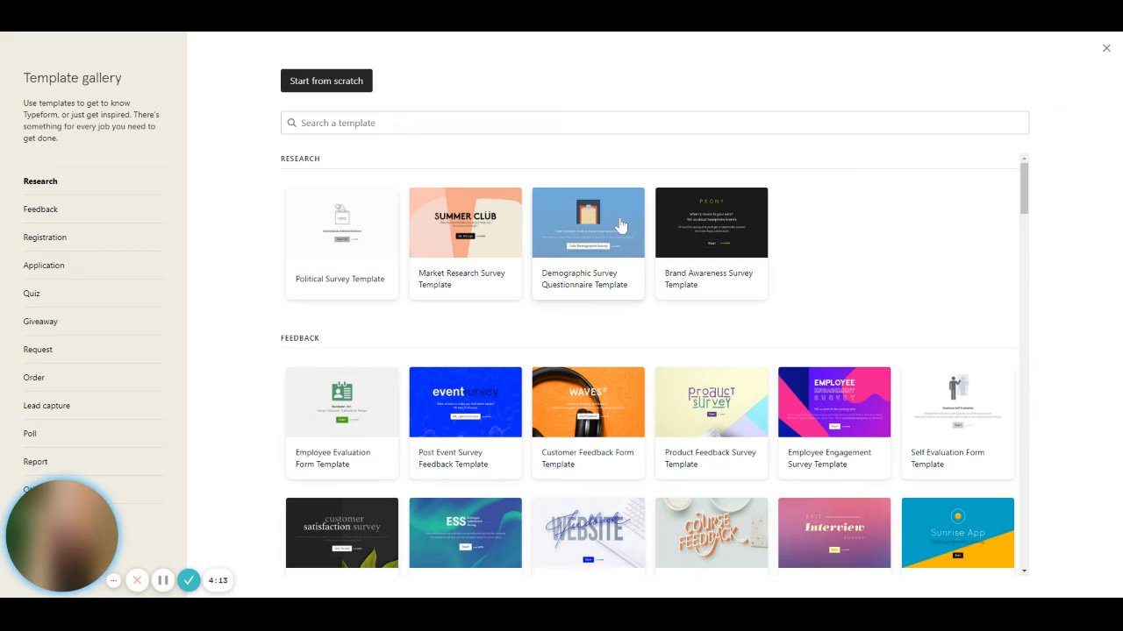
mouse_move(474, 242)
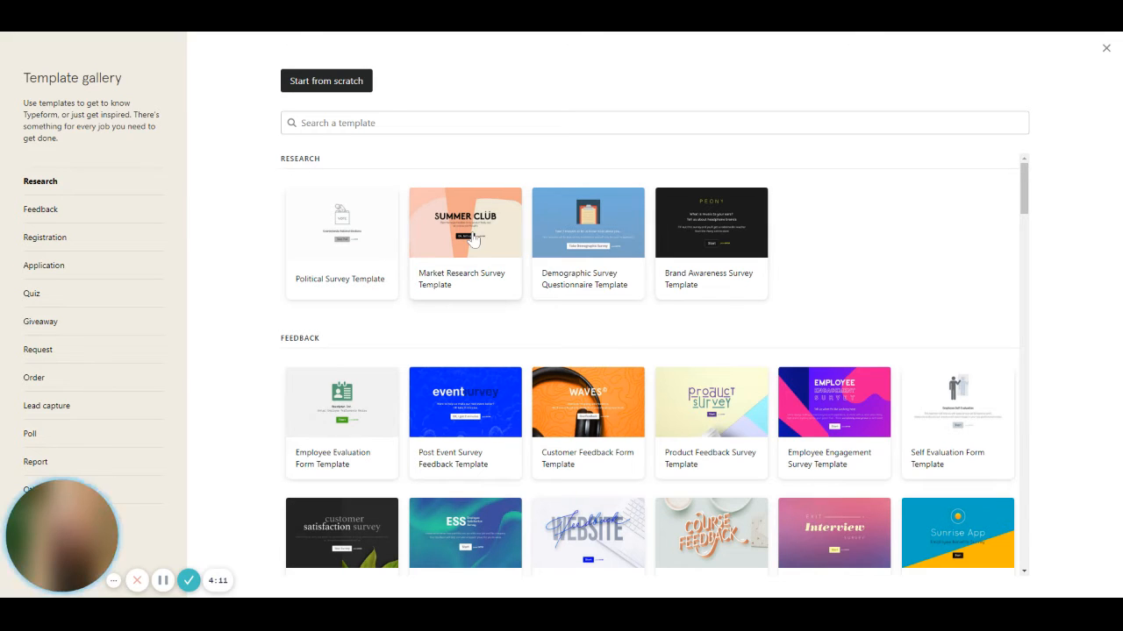
mouse_move(502, 269)
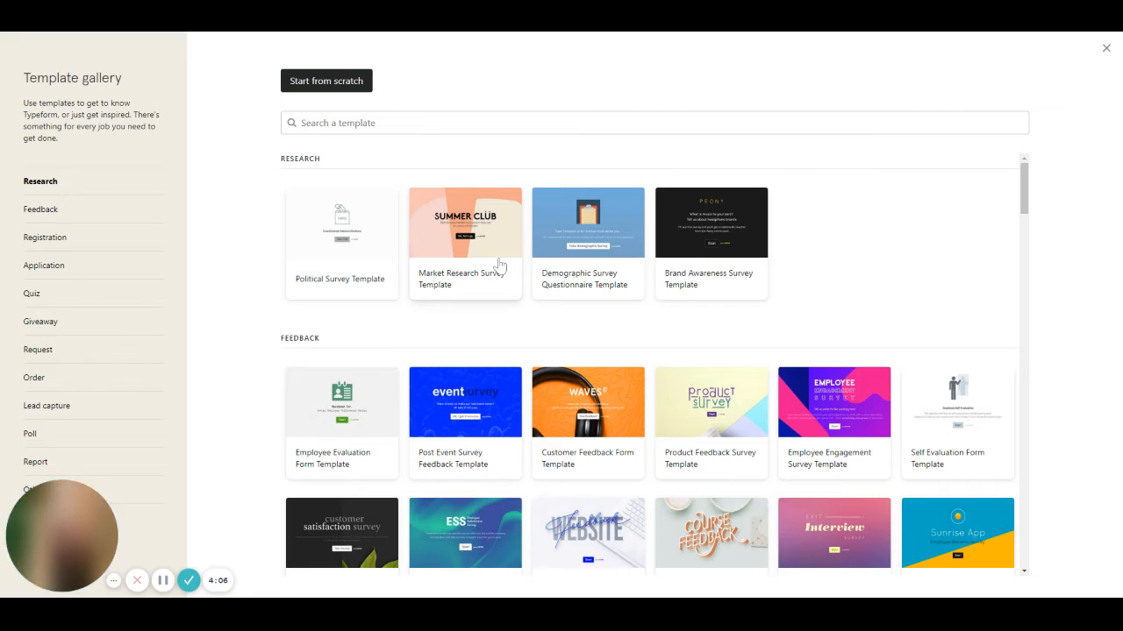
mouse_move(327, 80)
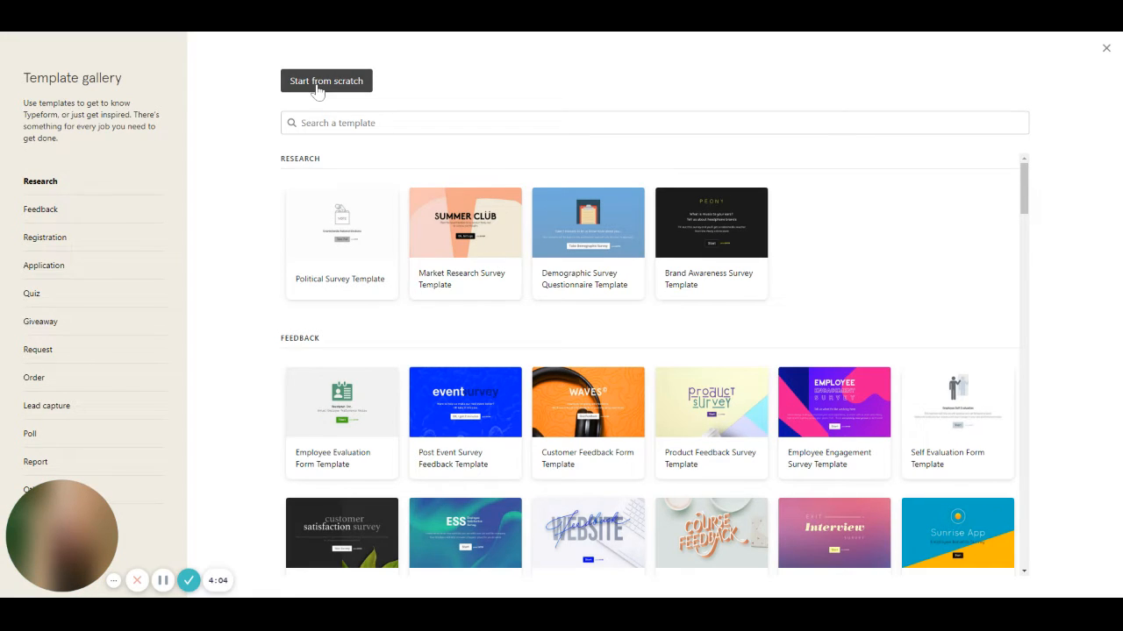
left_click(1105, 48)
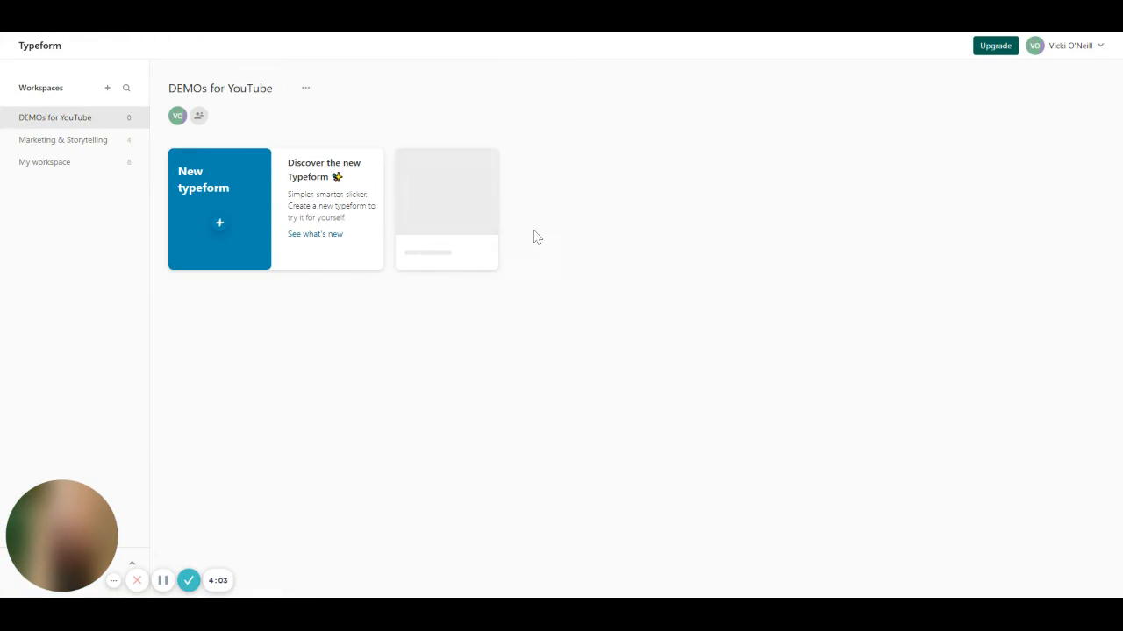
Name the new typeform 'DEMO Brand Template' and continue into the editor.
left_click(219, 209)
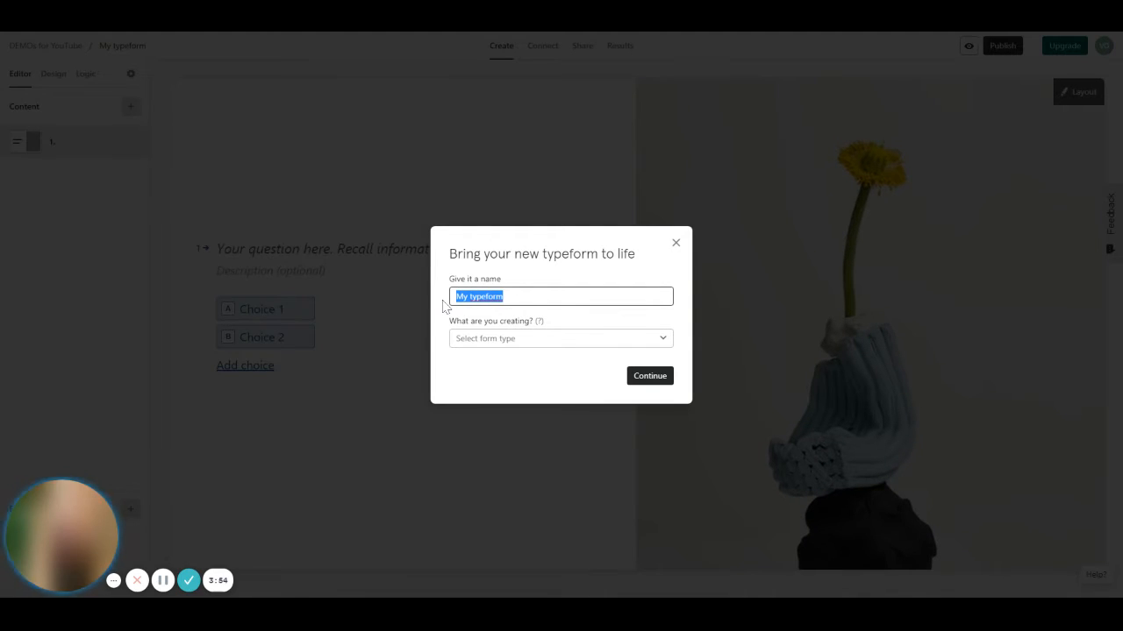
type("DEMO Brand Template")
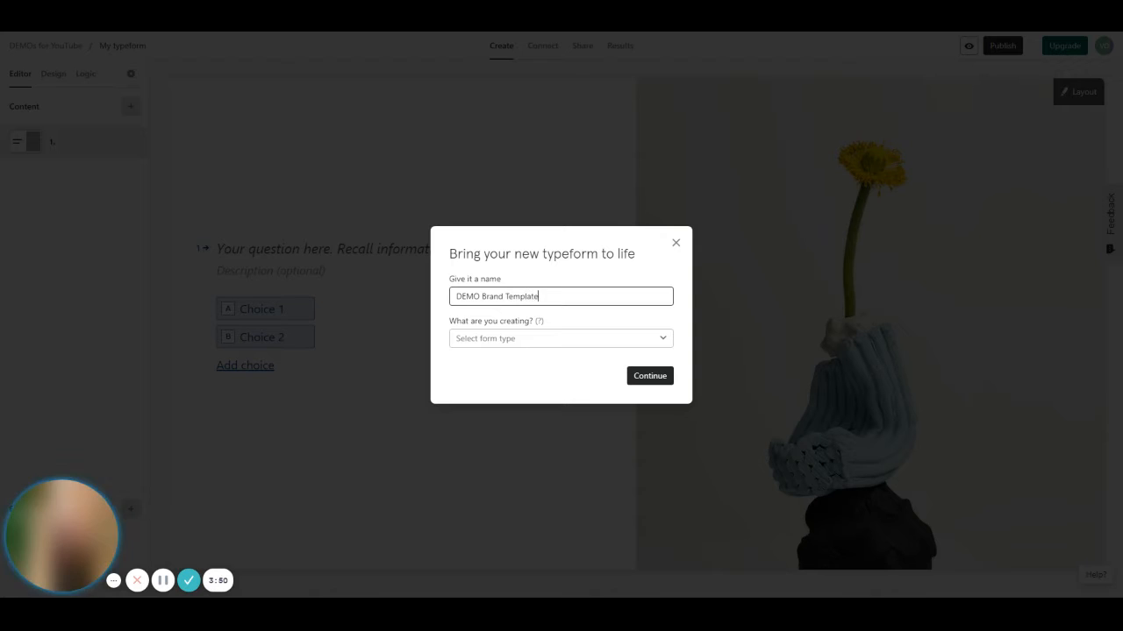
left_click(559, 339)
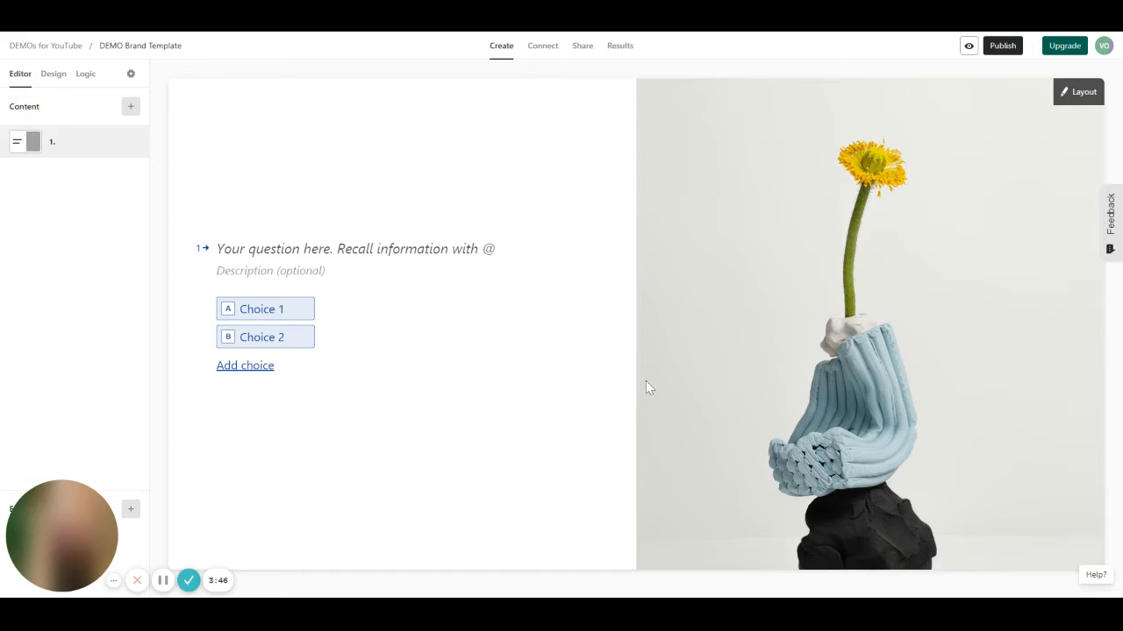
mouse_move(781, 488)
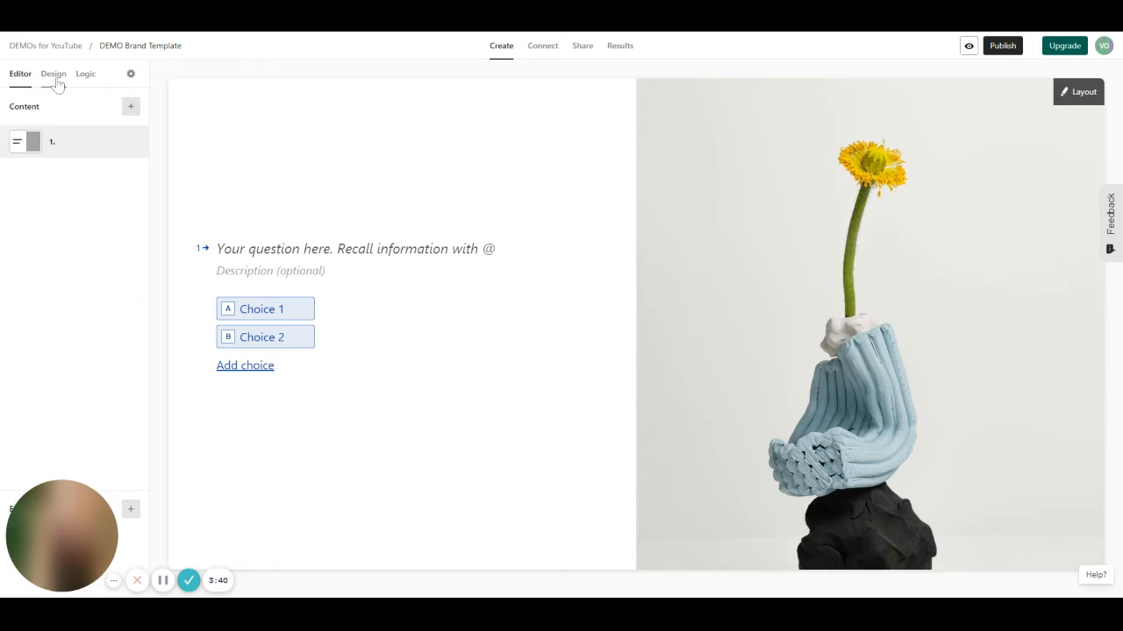
Add a new custom theme in Design and set its font to Open Sans.
left_click(52, 73)
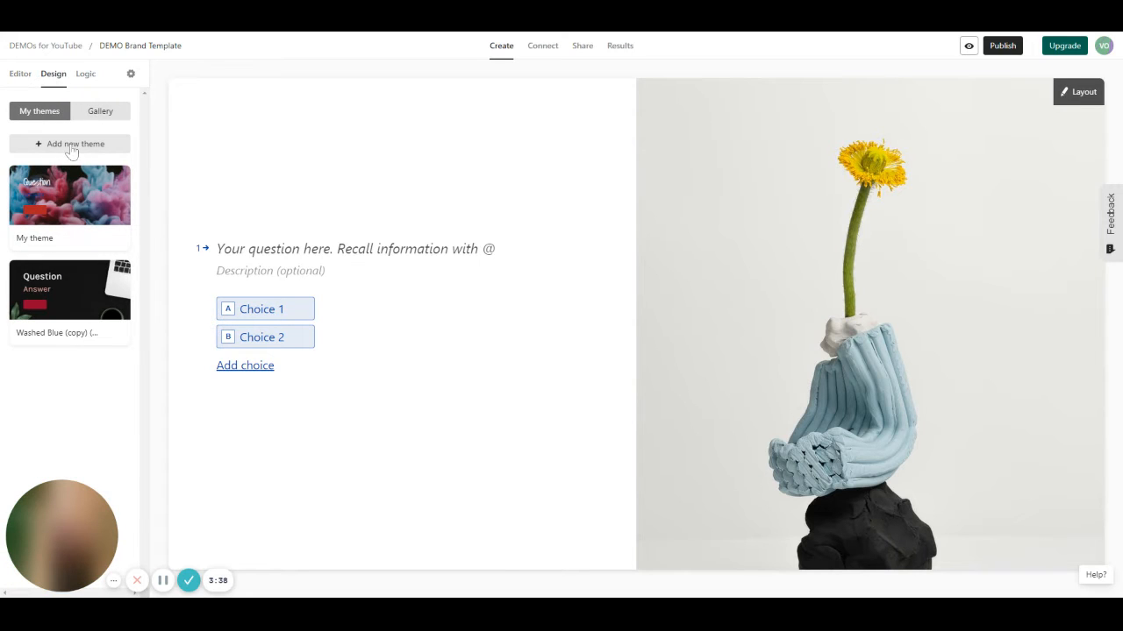
left_click(70, 195)
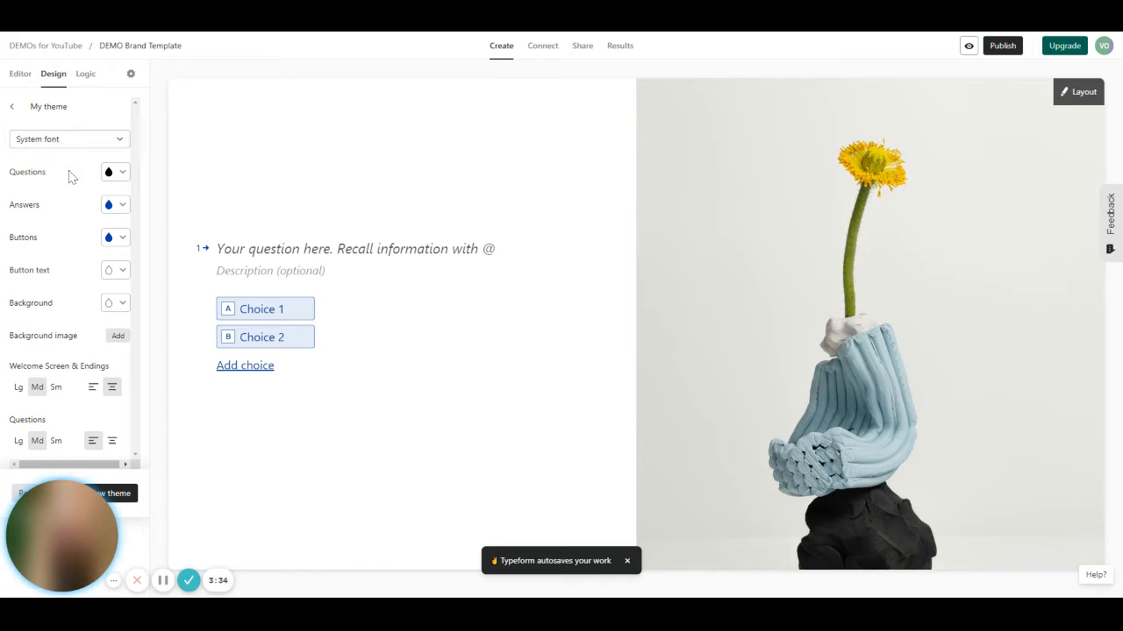
left_click(69, 138)
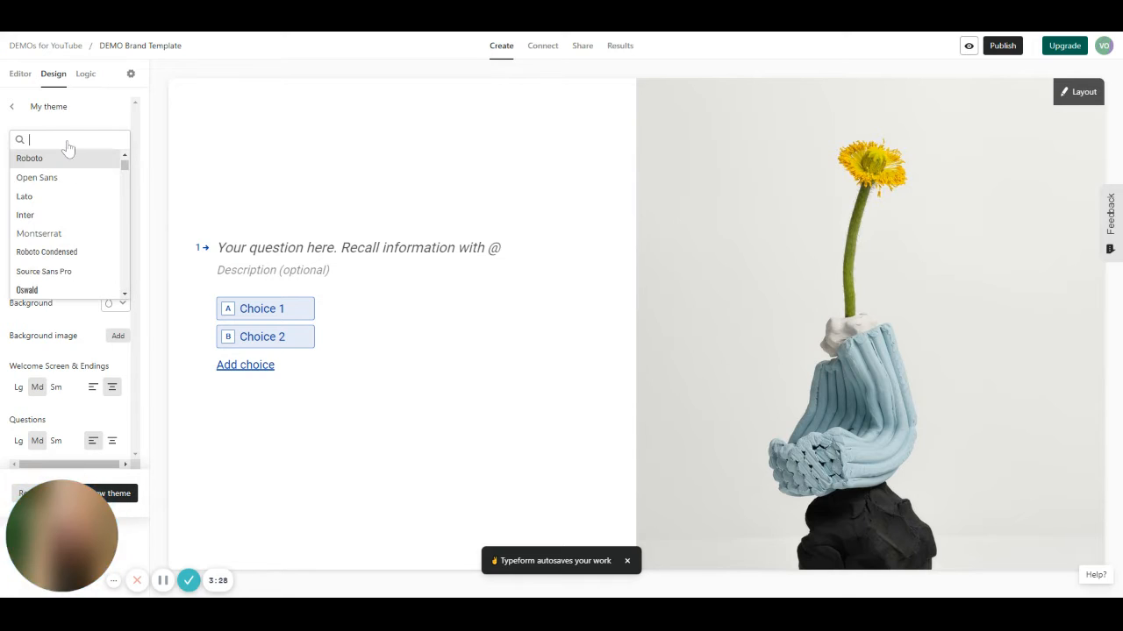
left_click(36, 177)
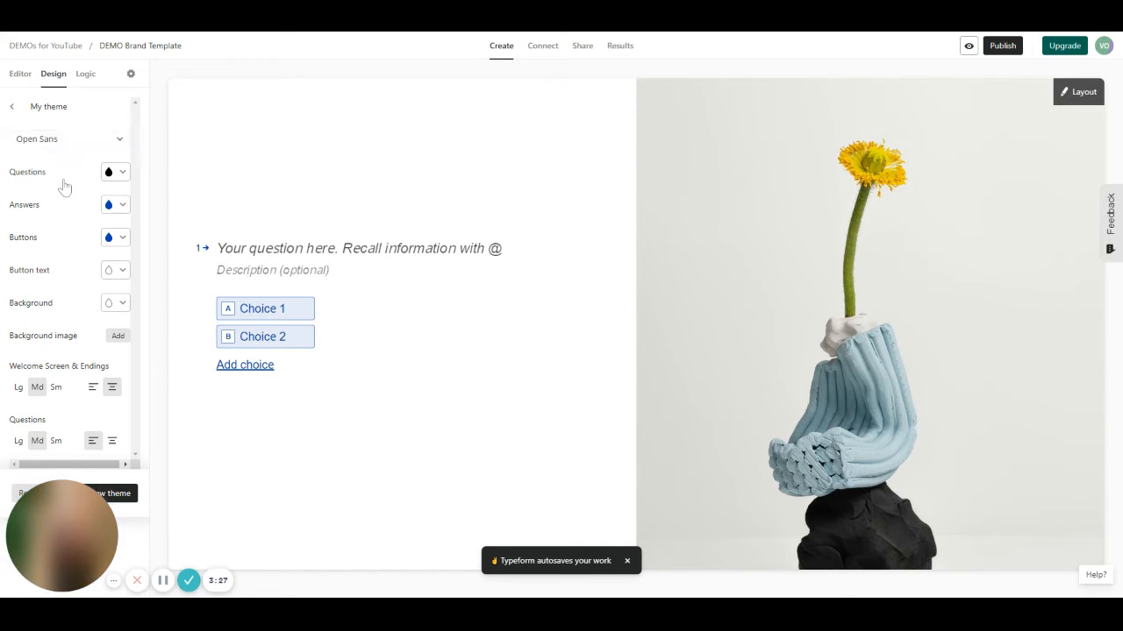
left_click(395, 254)
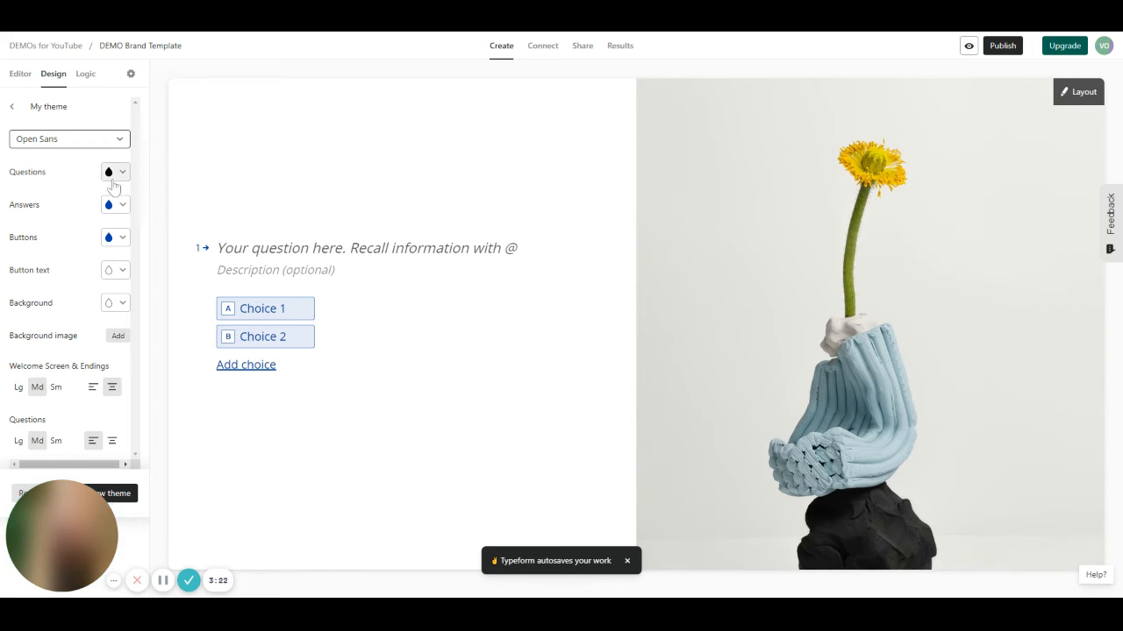
Set the theme's question text colour to black and the answer colour to red.
left_click(109, 172)
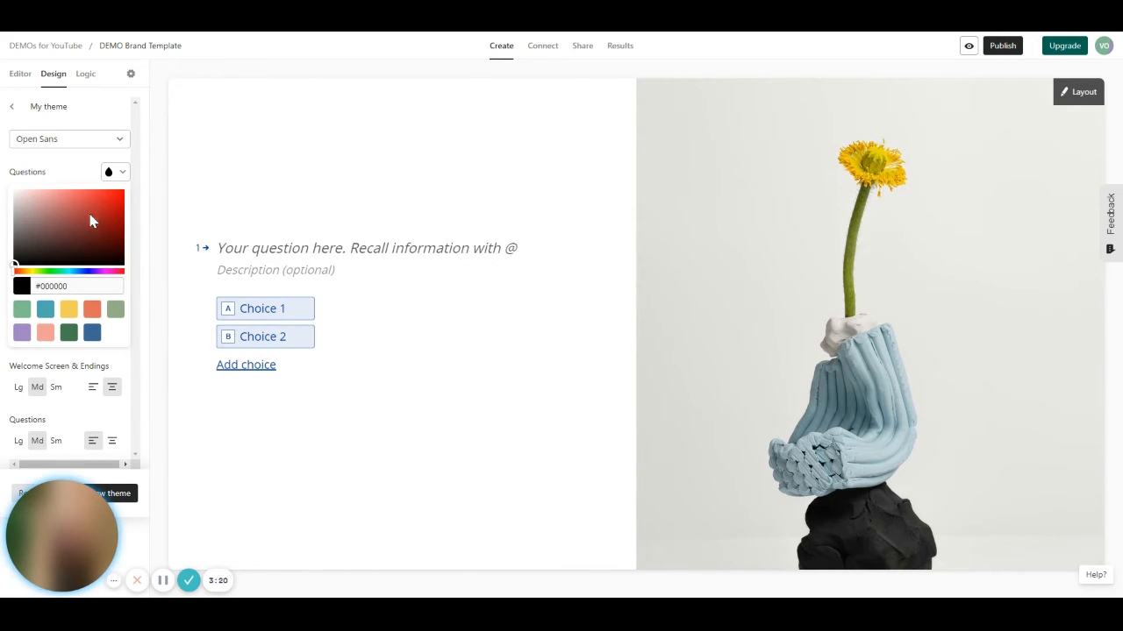
left_click(88, 224)
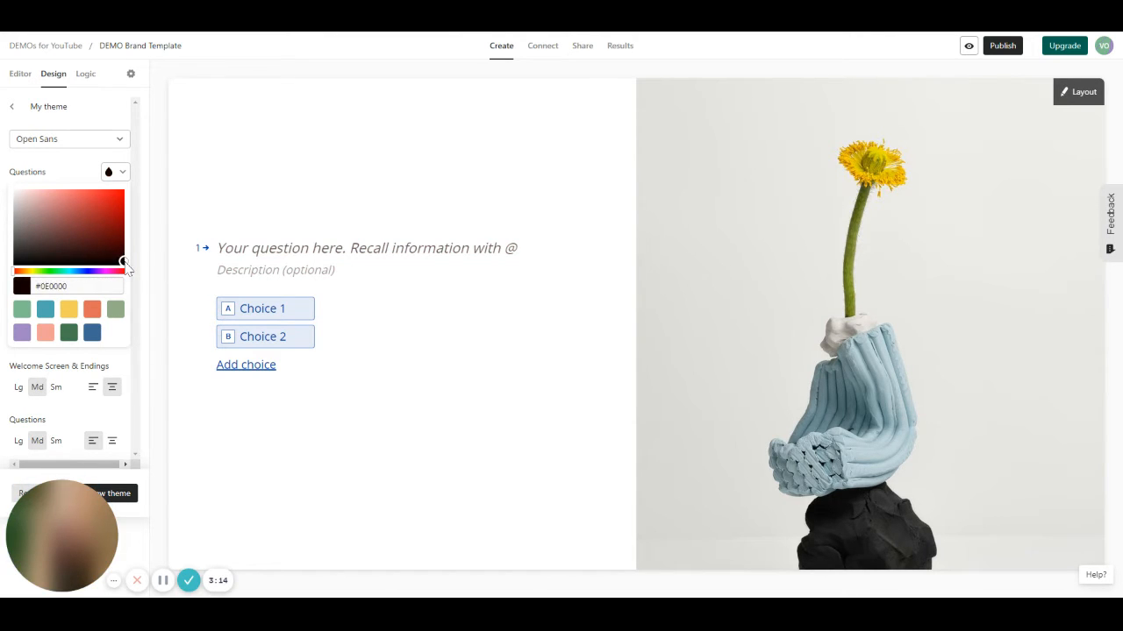
left_click(116, 172)
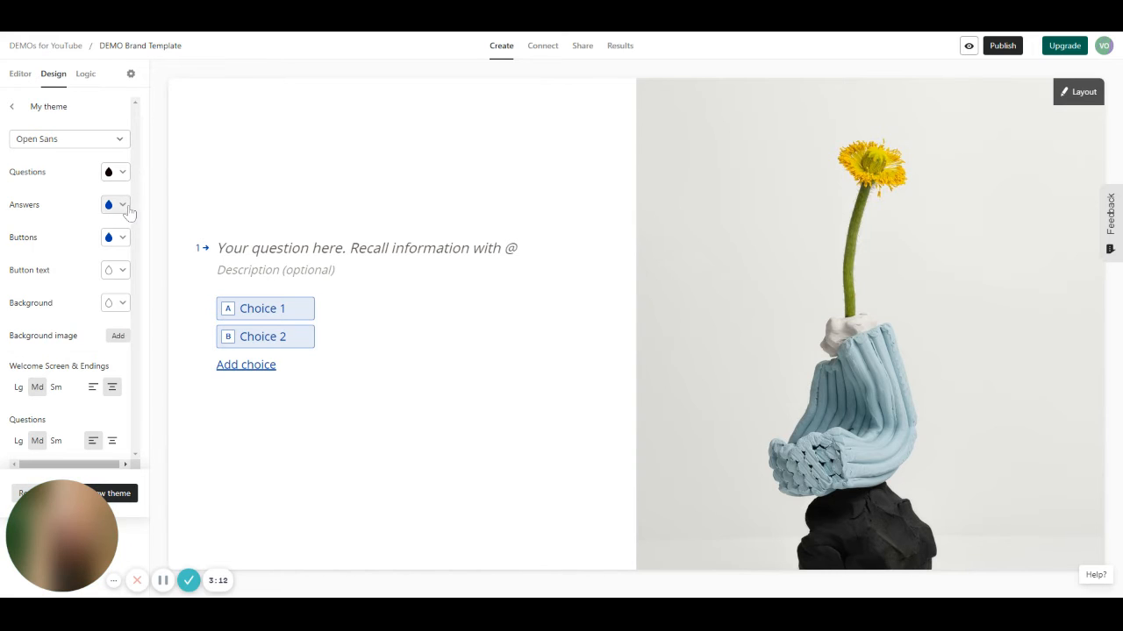
left_click(108, 203)
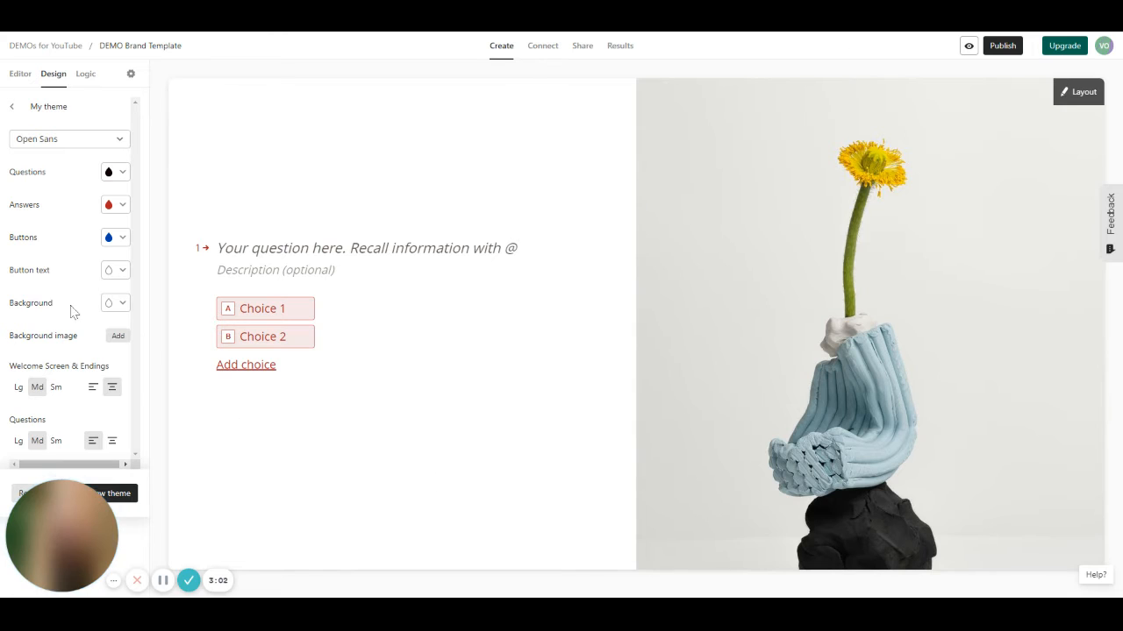
mouse_move(540, 537)
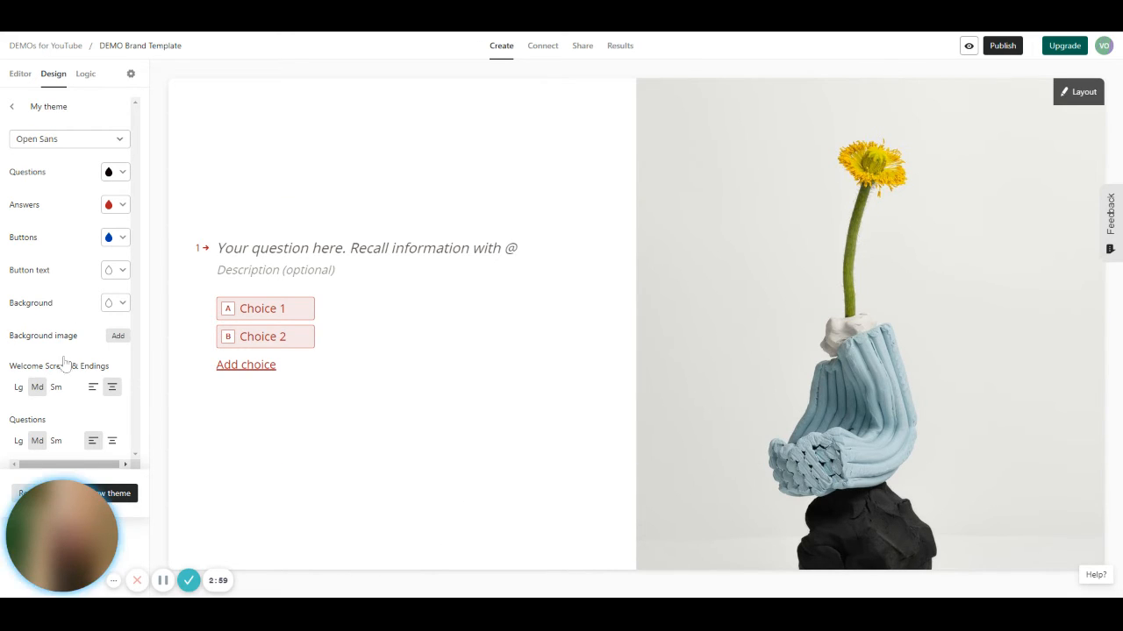
Make the form background orange and start adding a background image.
left_click(109, 302)
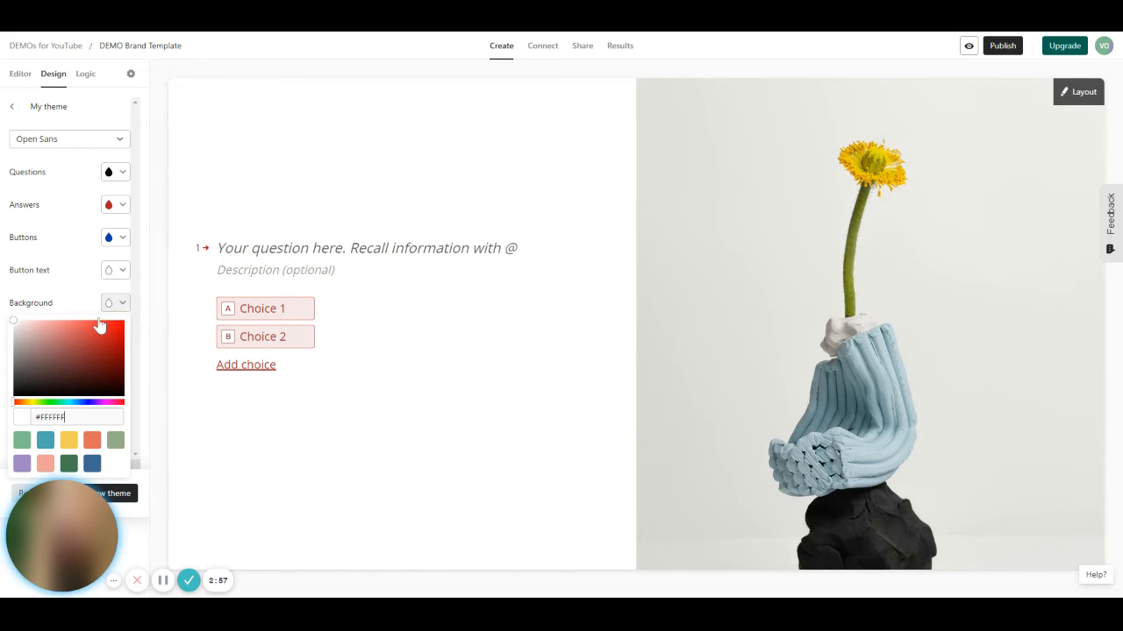
left_click(85, 401)
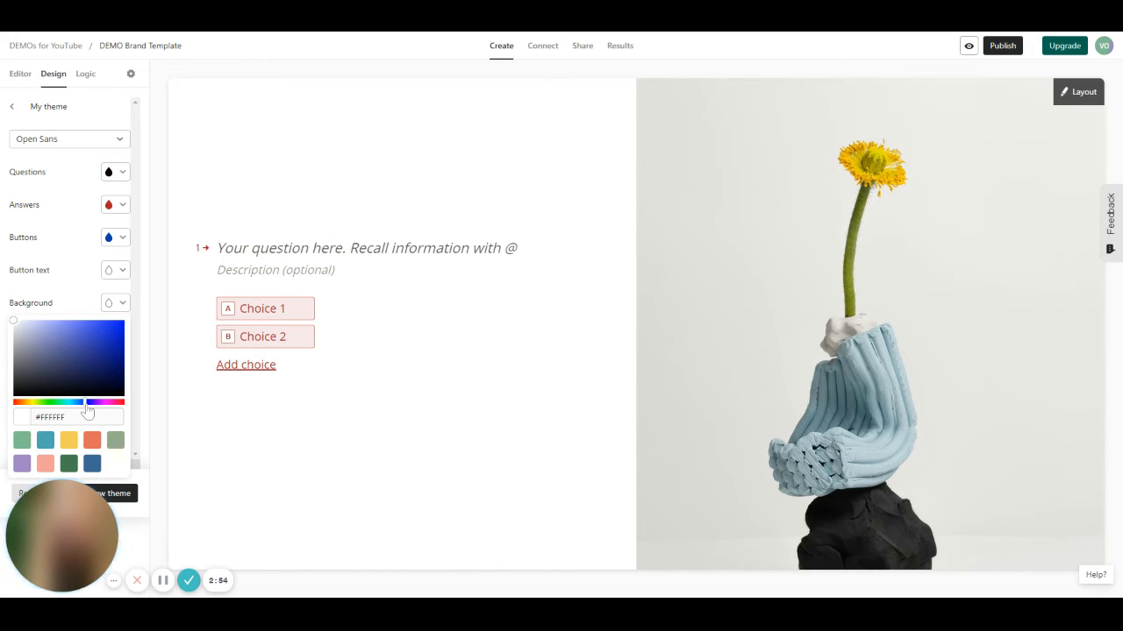
left_click(91, 440)
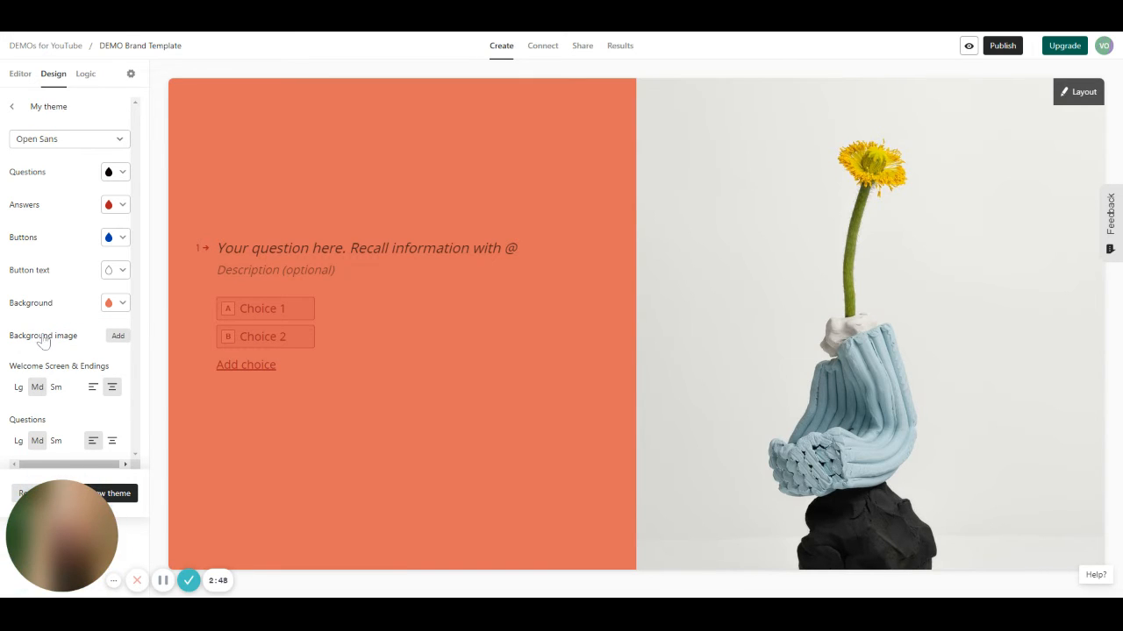
left_click(118, 337)
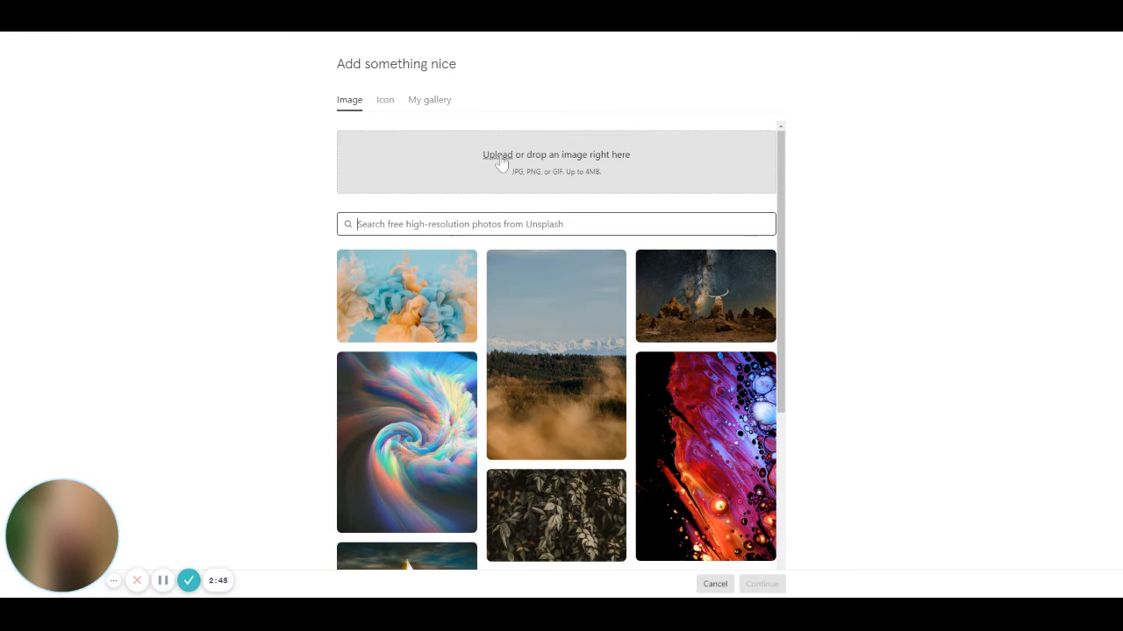
Switch the image chooser from photos to the free icon collection.
left_click(407, 442)
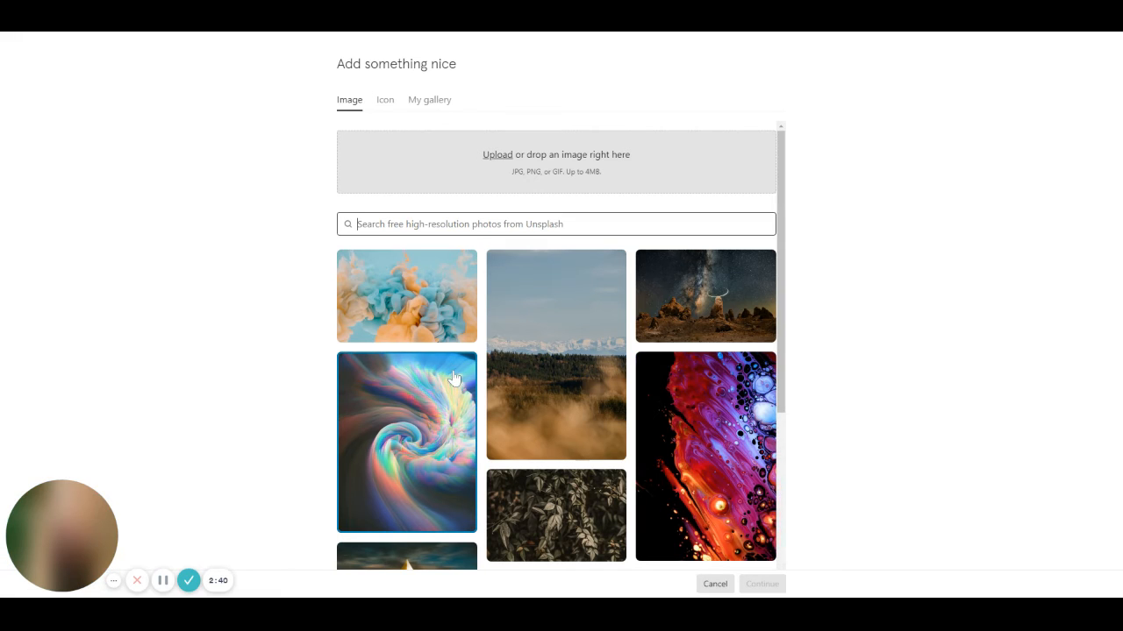
left_click(384, 98)
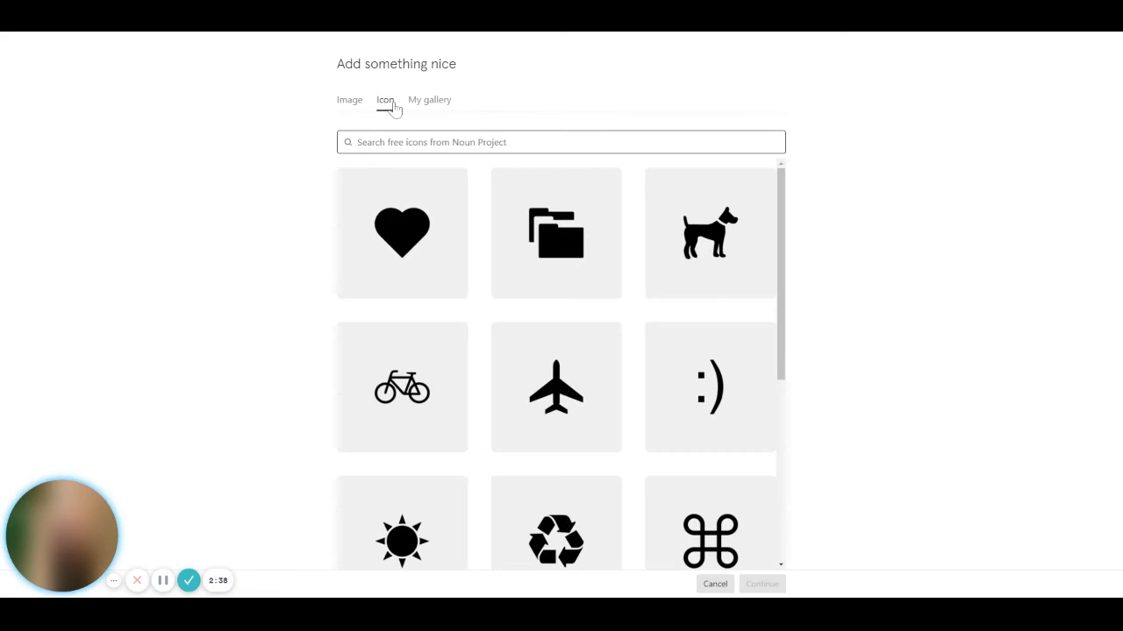
left_click(430, 98)
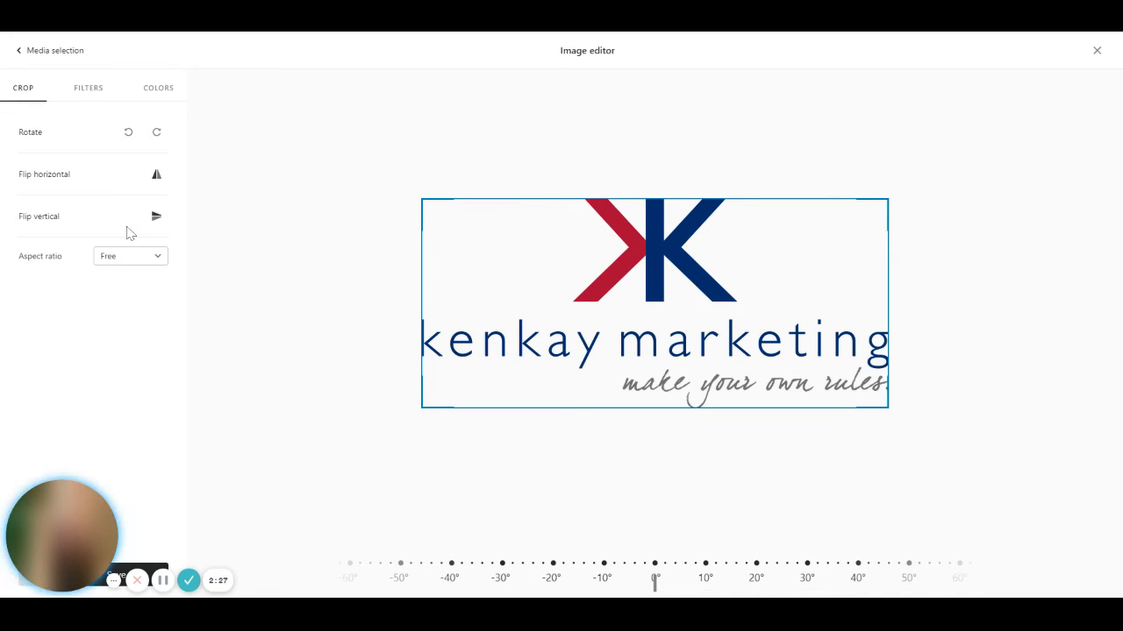
Crop the kenkay marketing logo to a circle around its K and apply it as background.
left_click(130, 257)
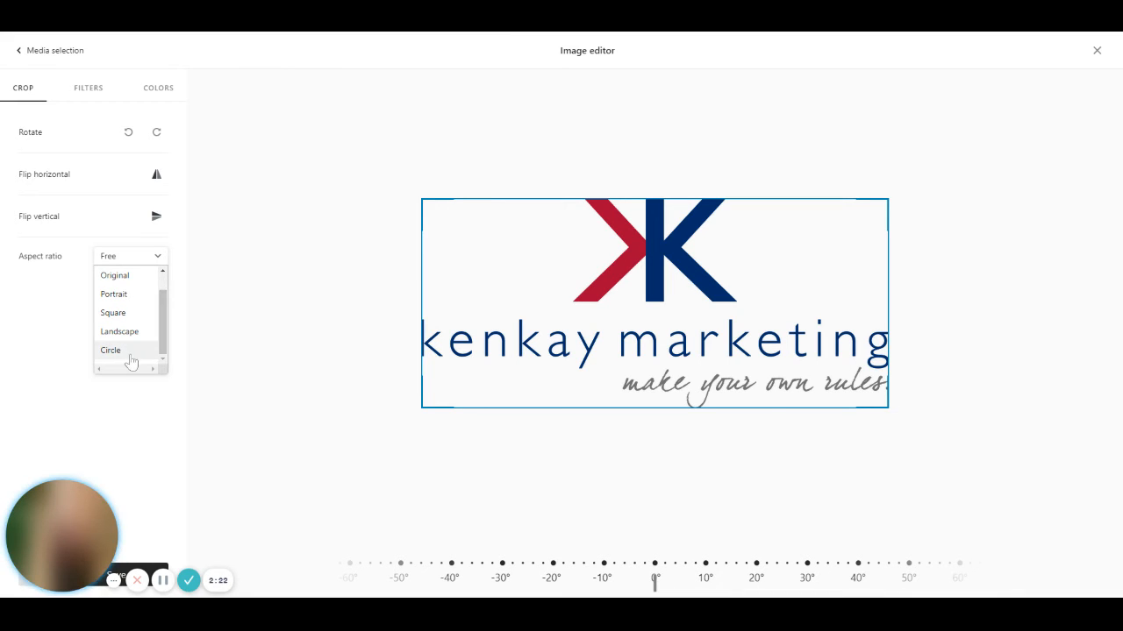
left_click(111, 351)
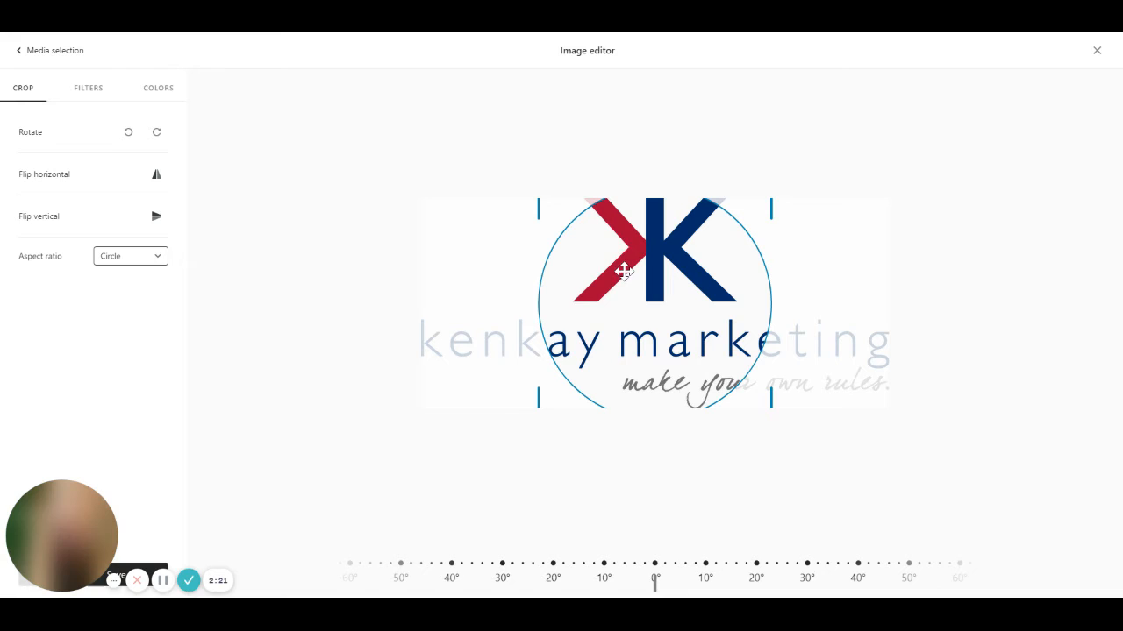
mouse_move(663, 246)
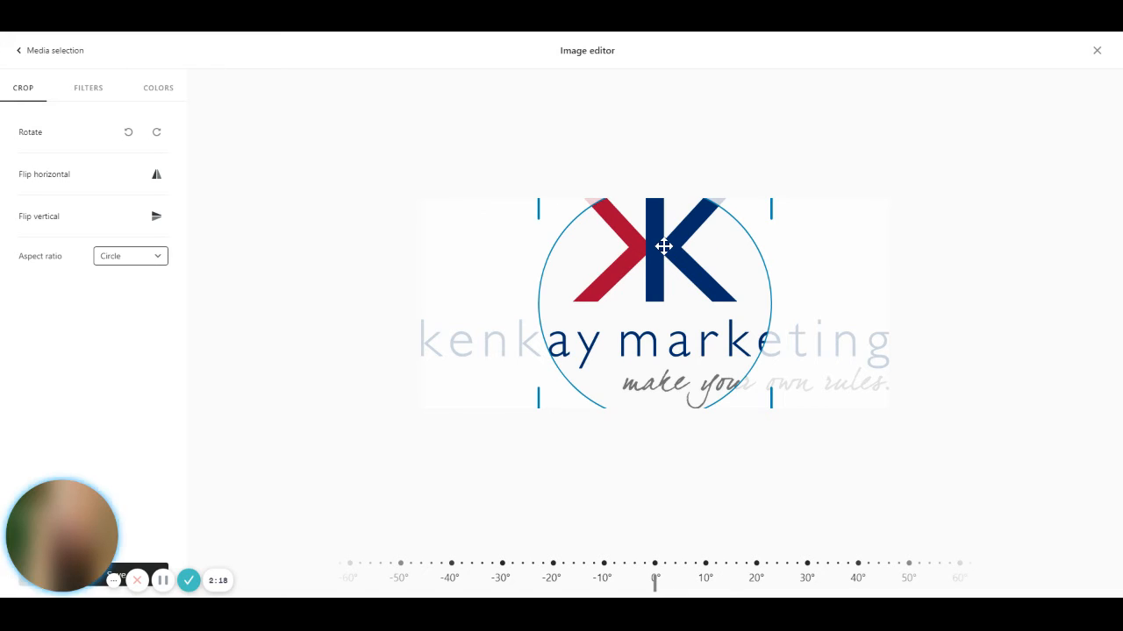
mouse_move(170, 472)
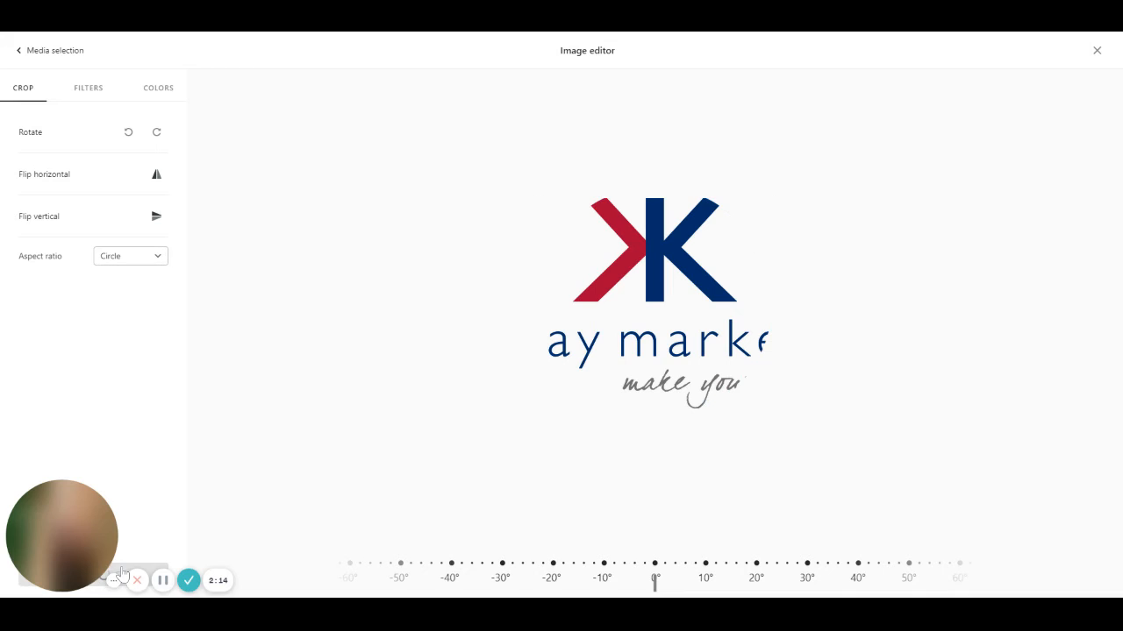
left_click(190, 578)
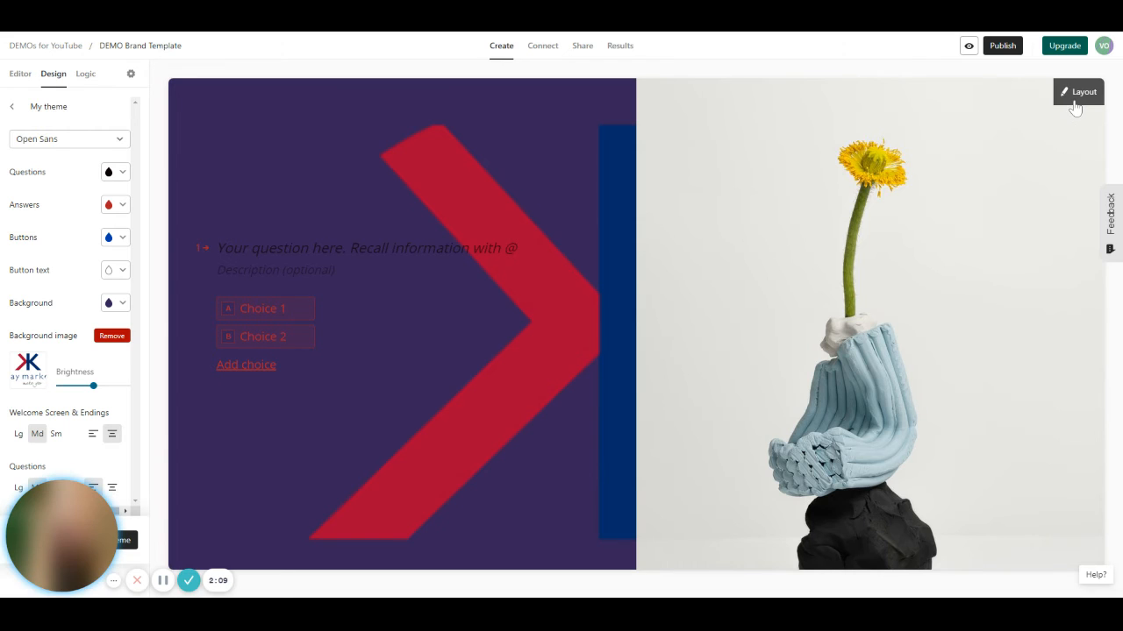
Choose the full-background layout for the logo and set the background colour to white.
left_click(1079, 91)
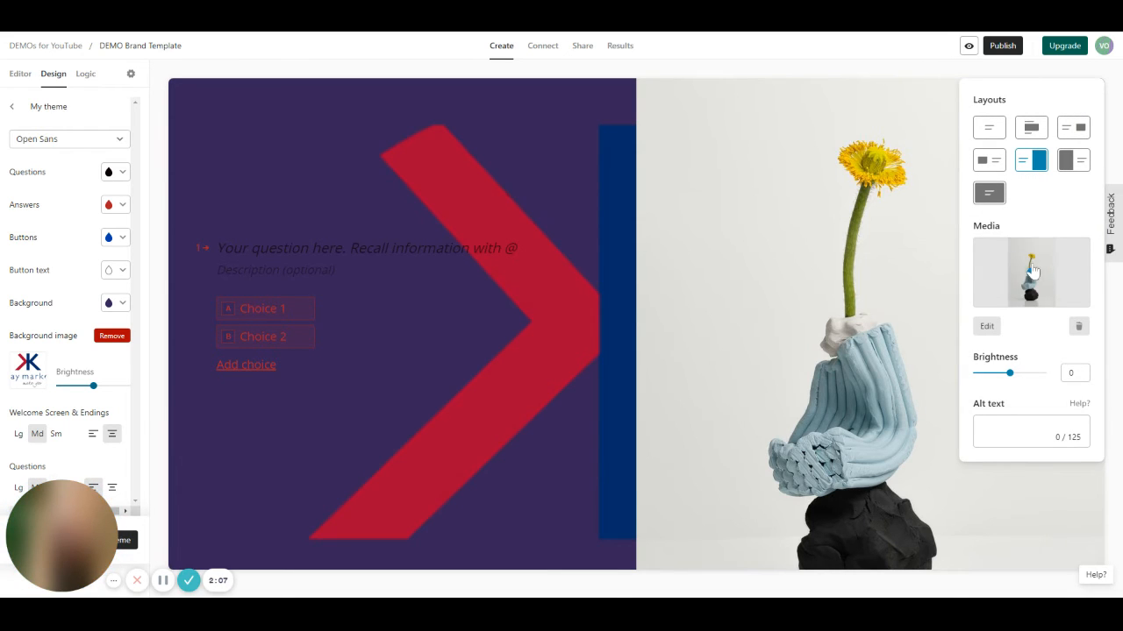
left_click(990, 126)
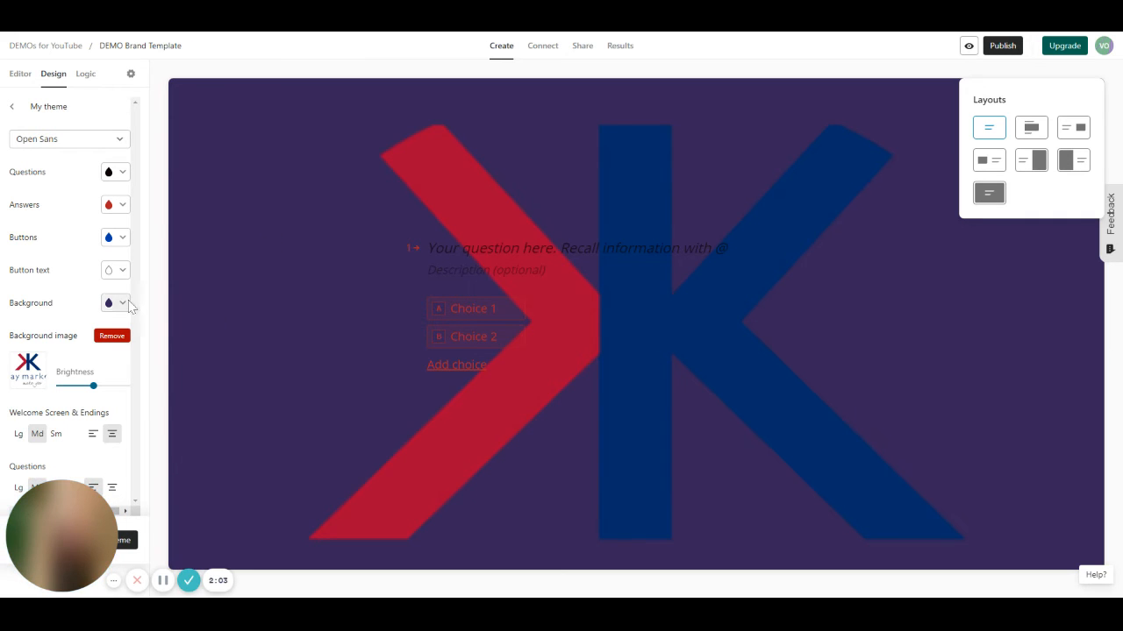
left_click(114, 302)
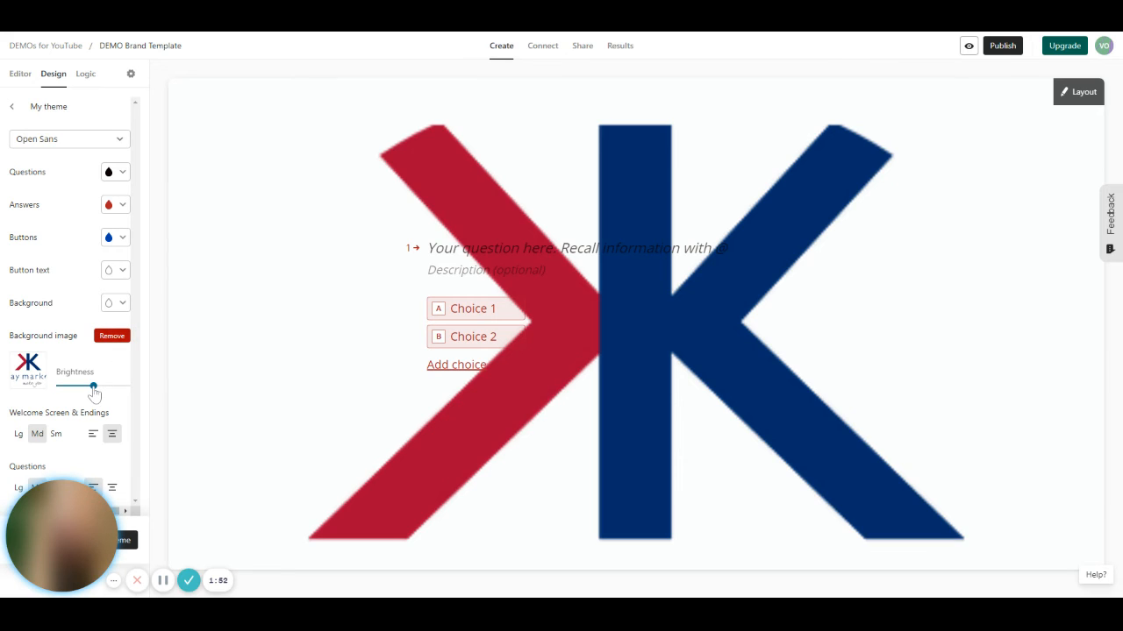
left_click_drag(91, 386, 119, 386)
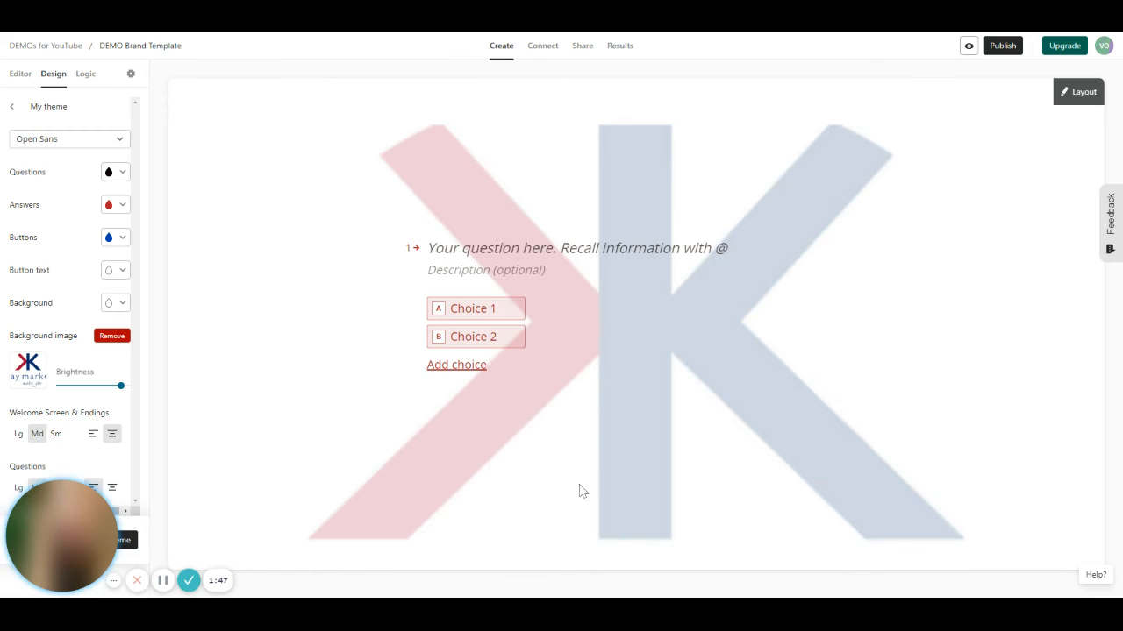
mouse_move(130, 428)
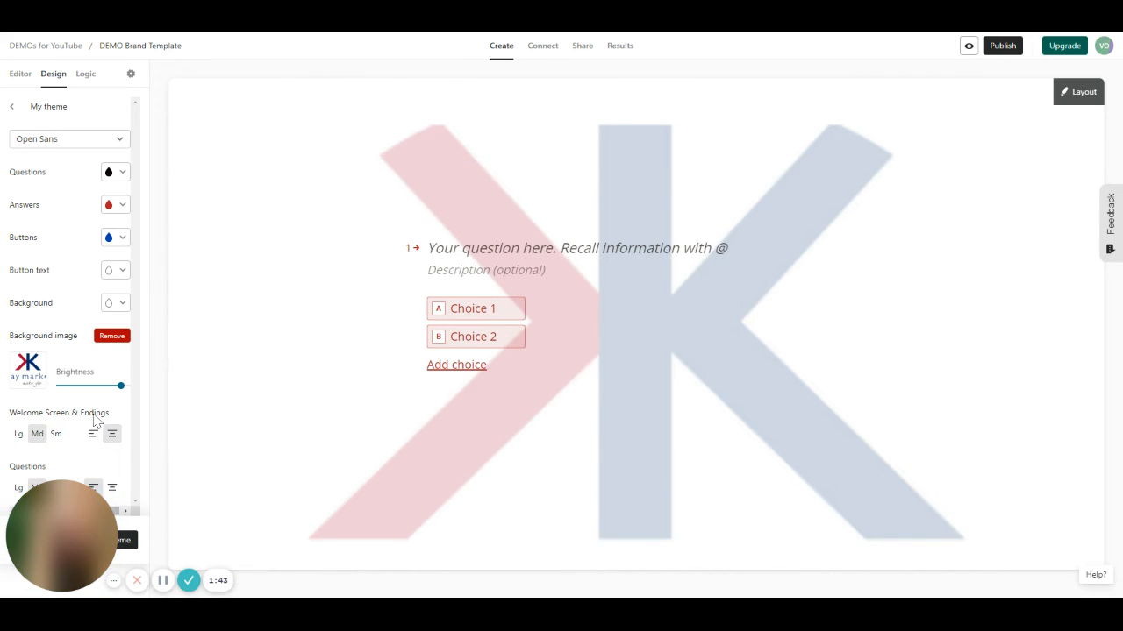
mouse_move(74, 446)
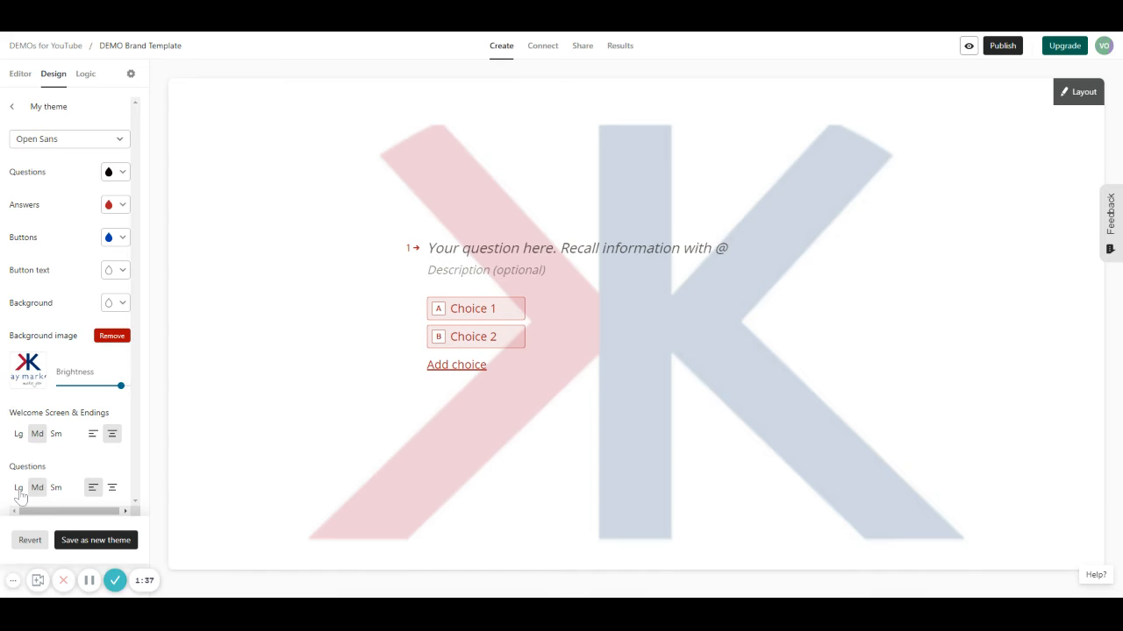
left_click(37, 488)
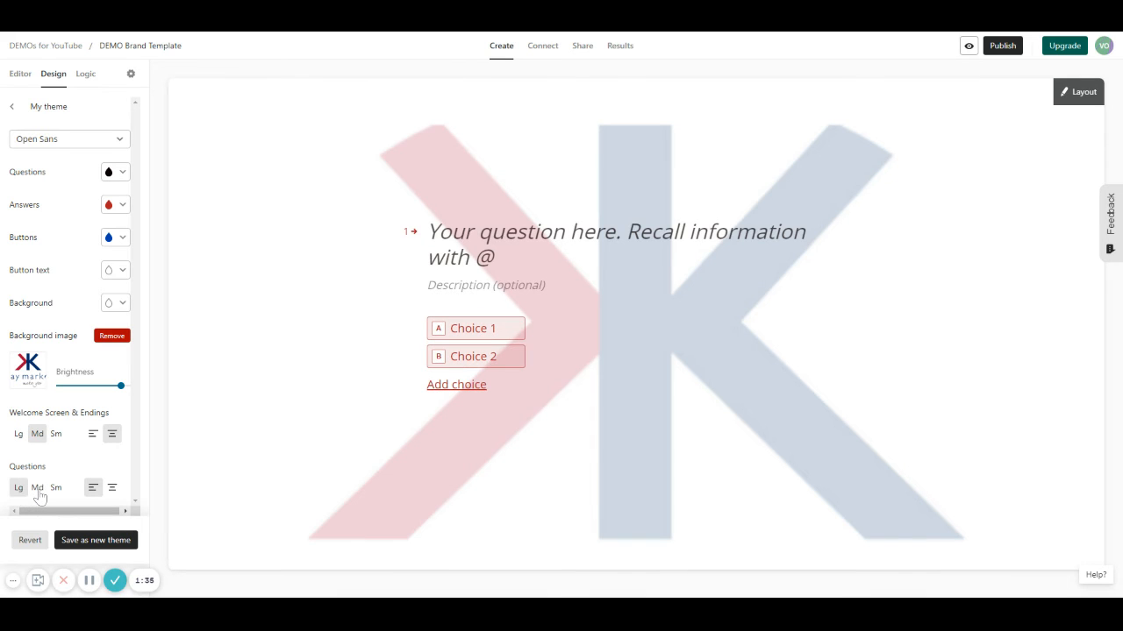
left_click(56, 488)
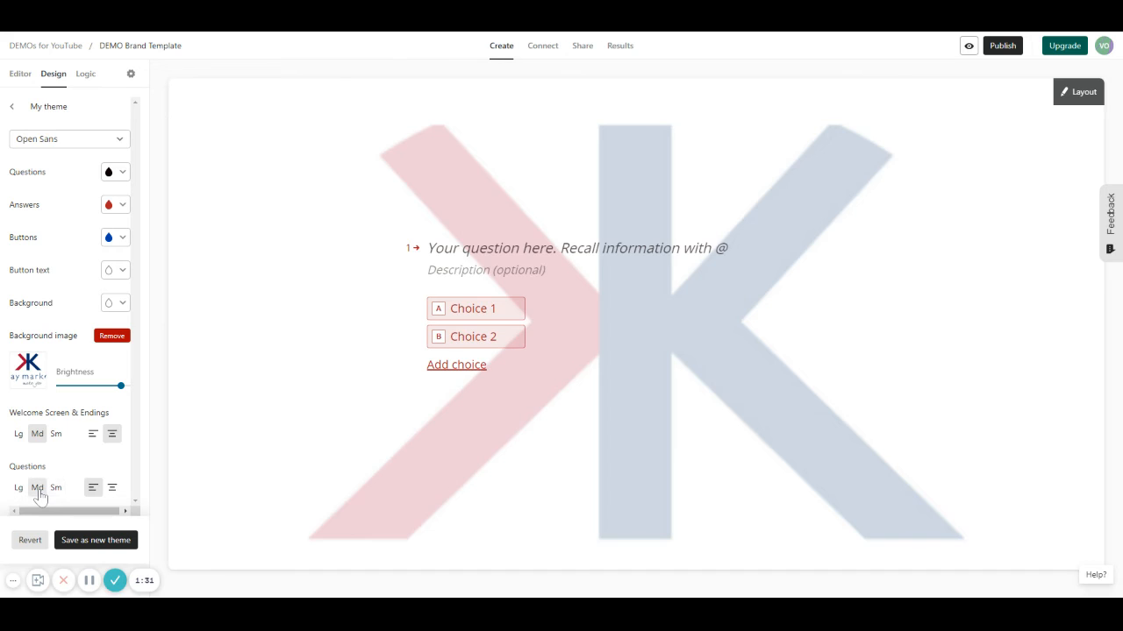
mouse_move(77, 467)
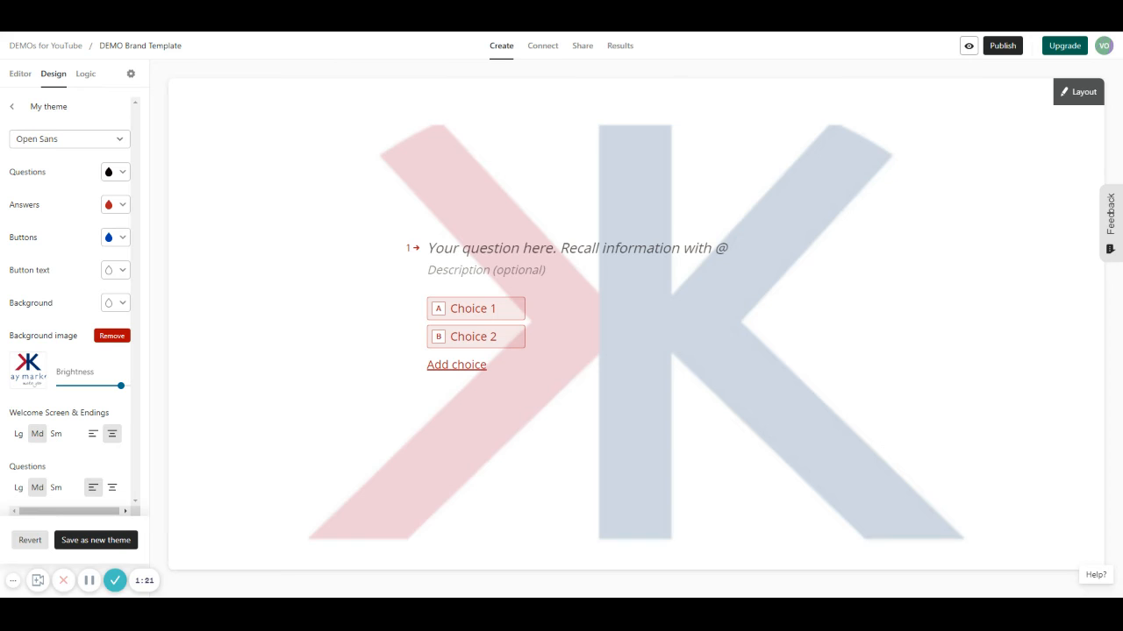
mouse_move(79, 472)
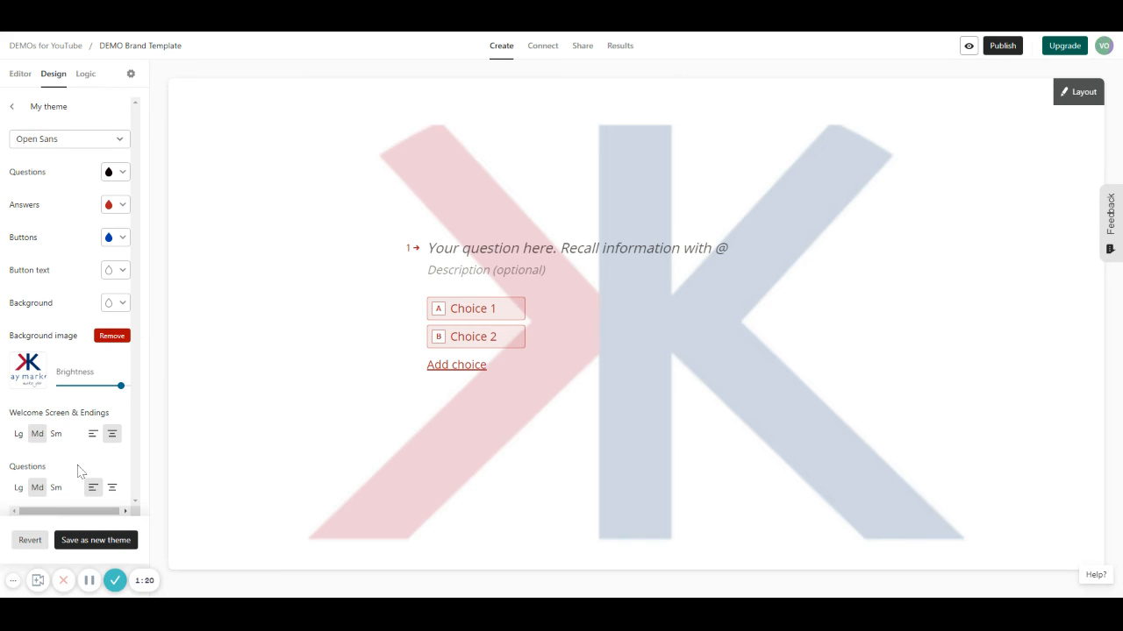
Leave the theme settings and return to the DEMOs for YouTube workspace.
left_click(94, 540)
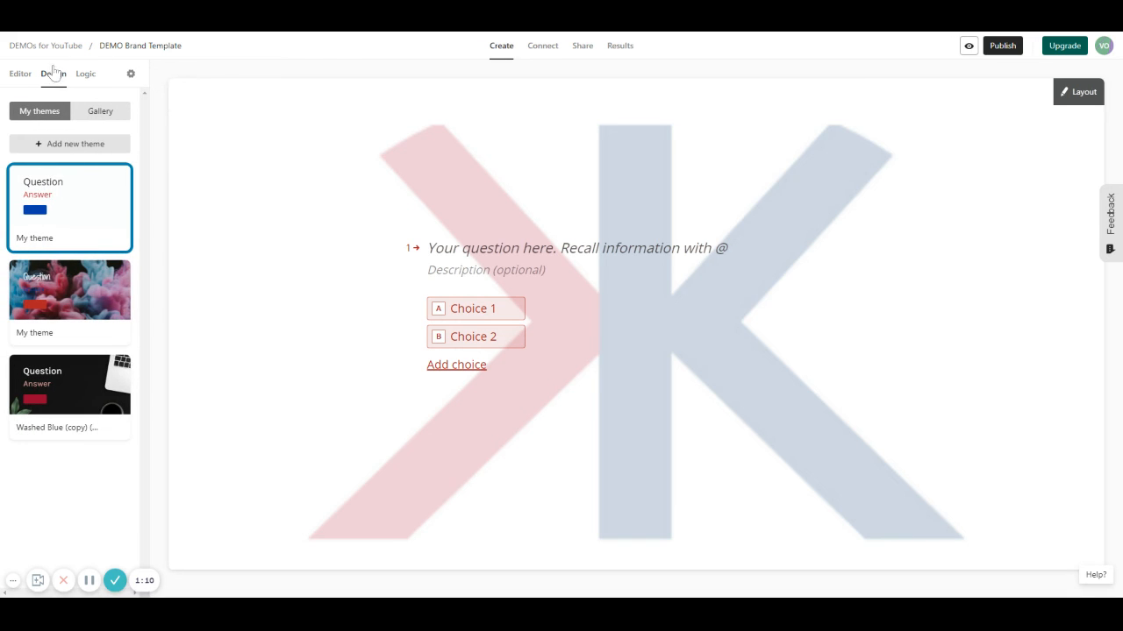
left_click(53, 74)
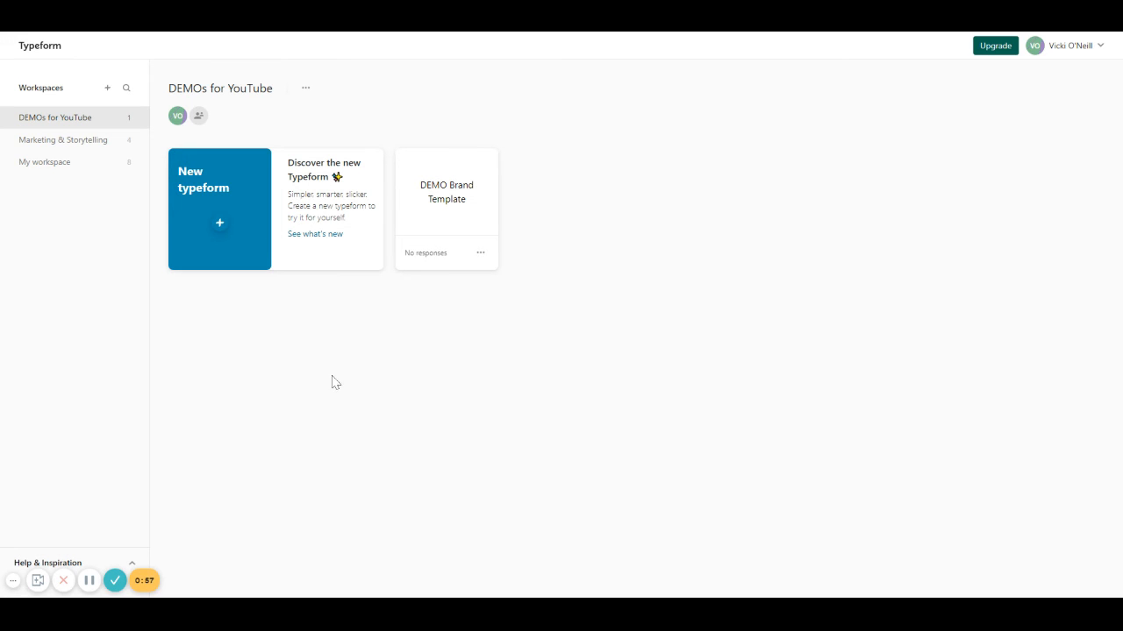
Create a new typeform named 'Demo Brand 2' from the workspace.
left_click(219, 221)
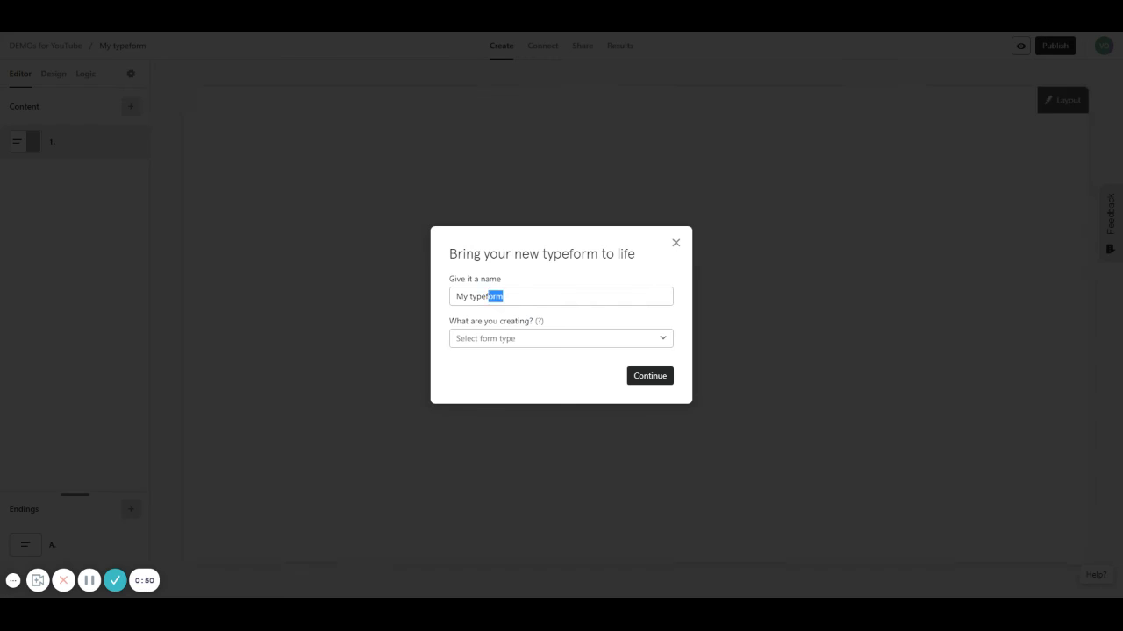
type("Demo Brand 2")
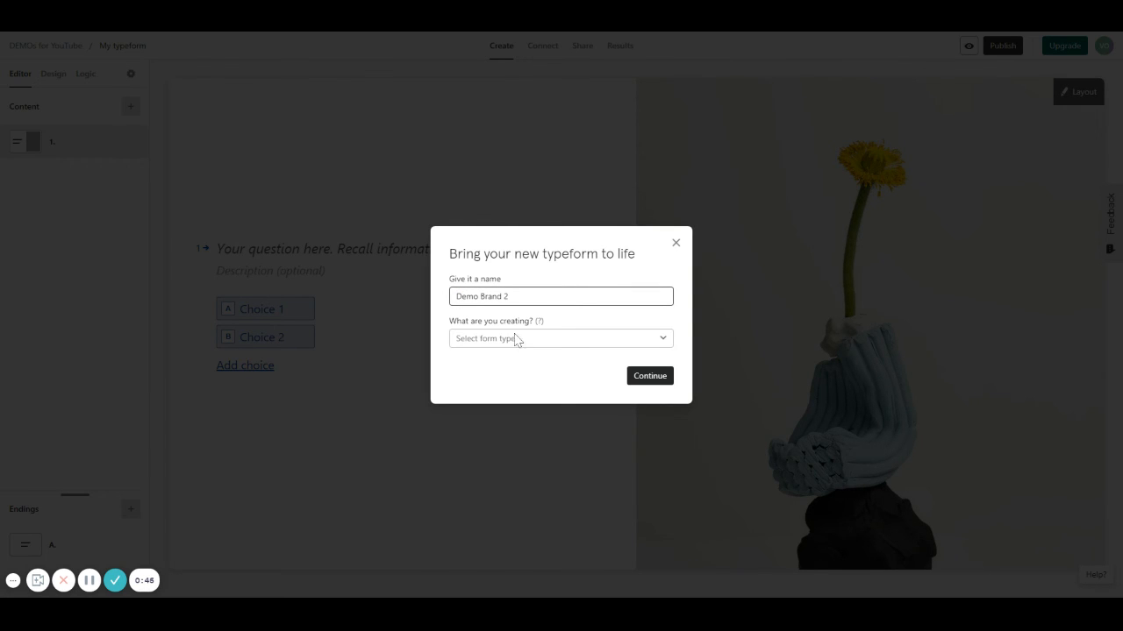
left_click(560, 338)
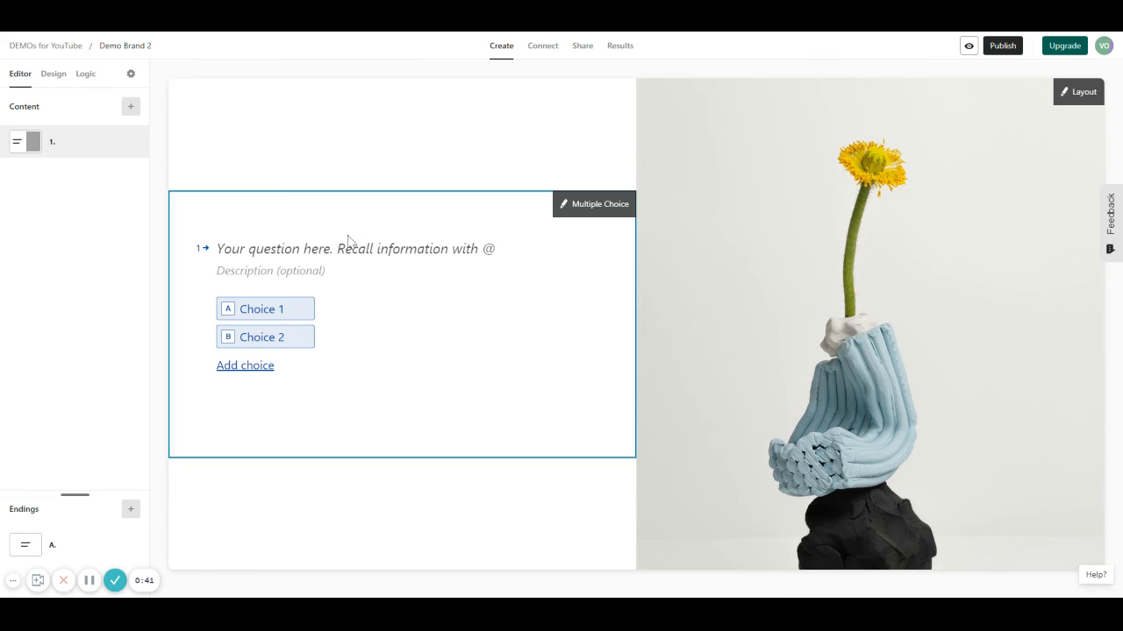
Apply the saved logo theme under My themes and choose the plain layout without a side photo.
left_click(52, 73)
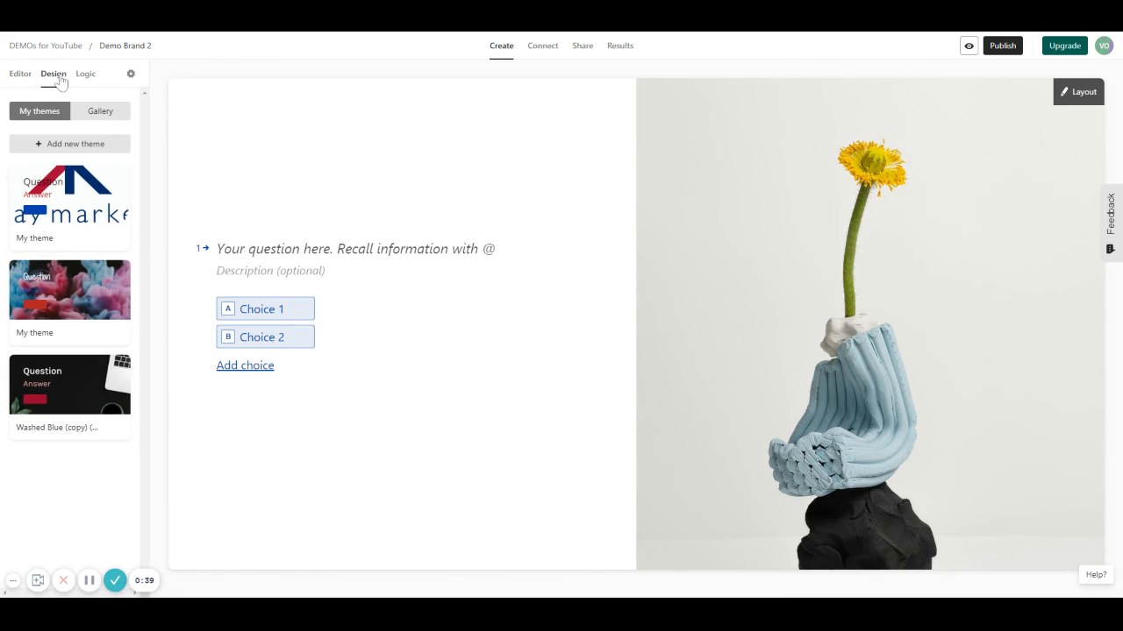
left_click(70, 207)
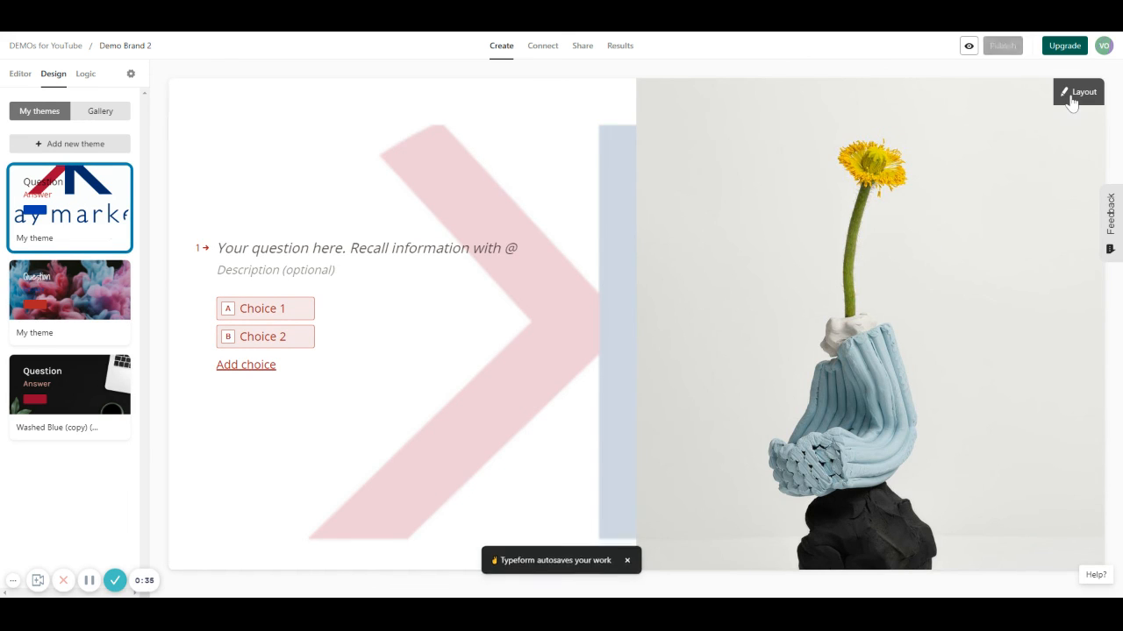
left_click(1077, 92)
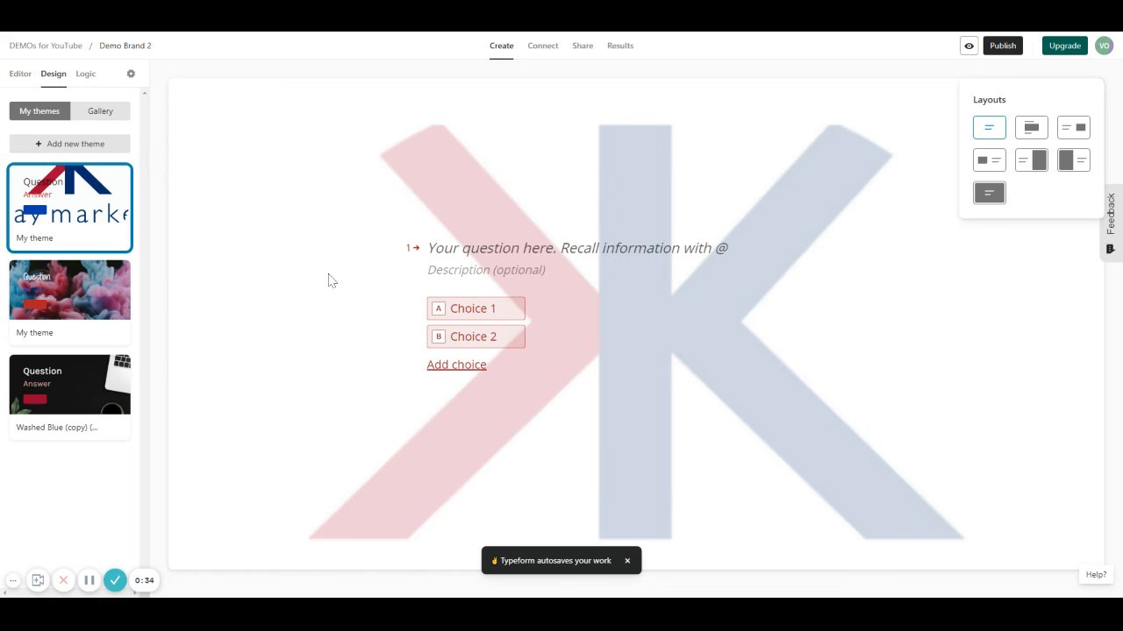
mouse_move(282, 267)
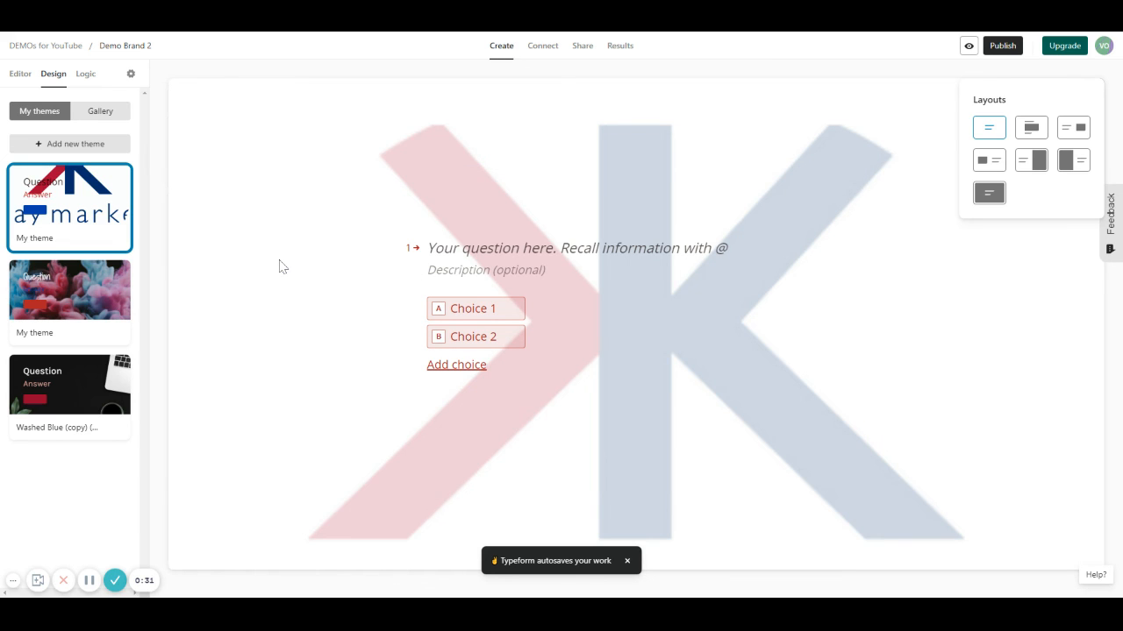
left_click(610, 377)
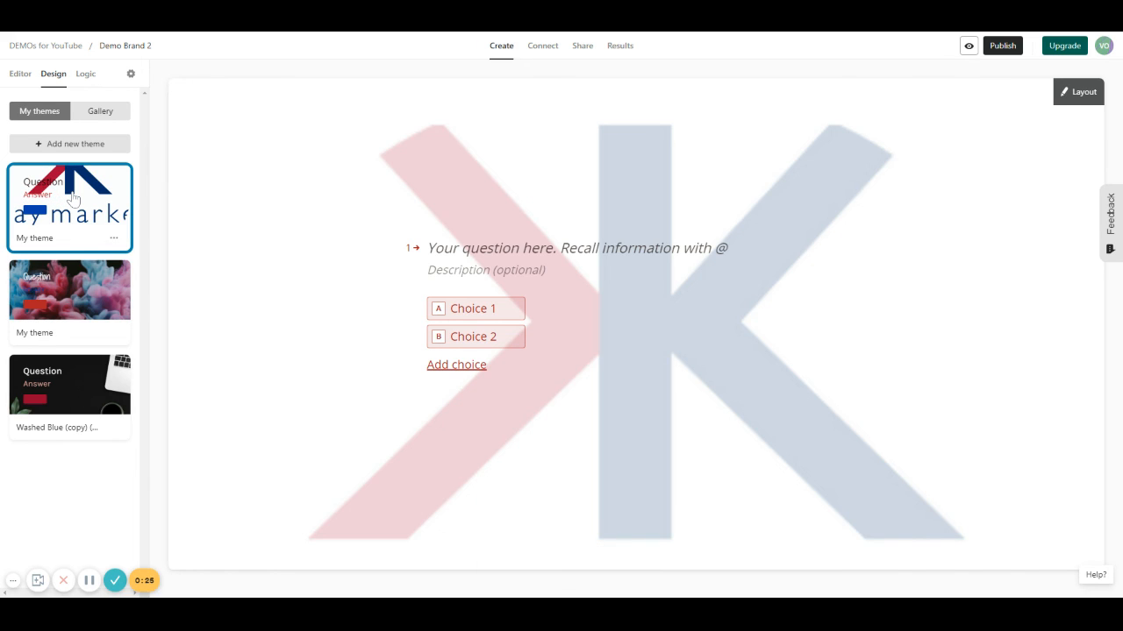
mouse_move(232, 214)
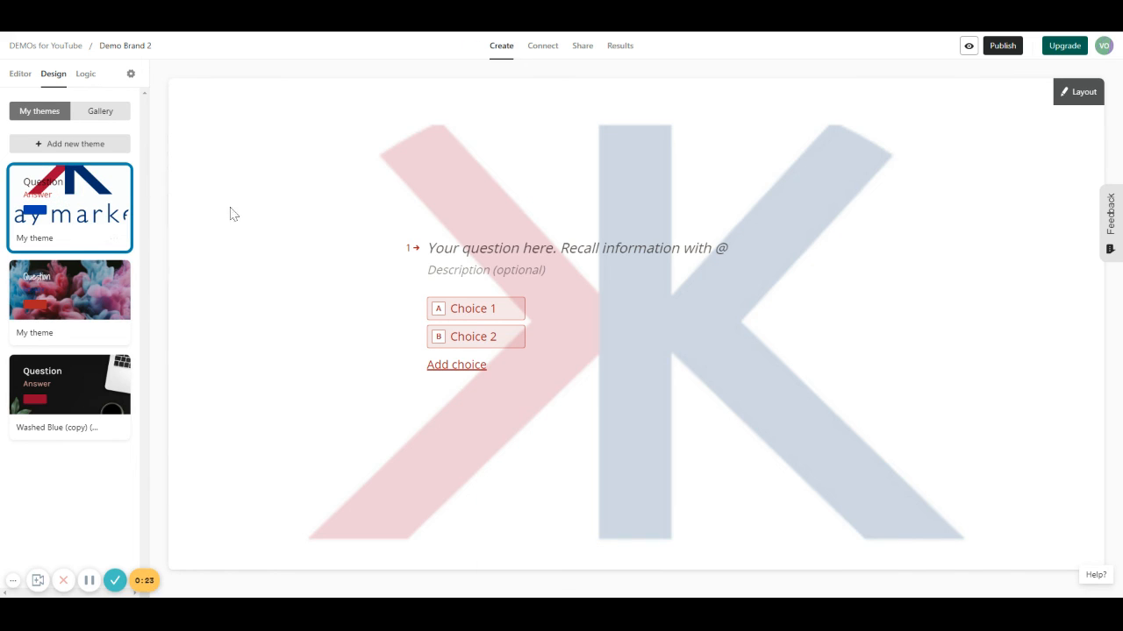
mouse_move(294, 386)
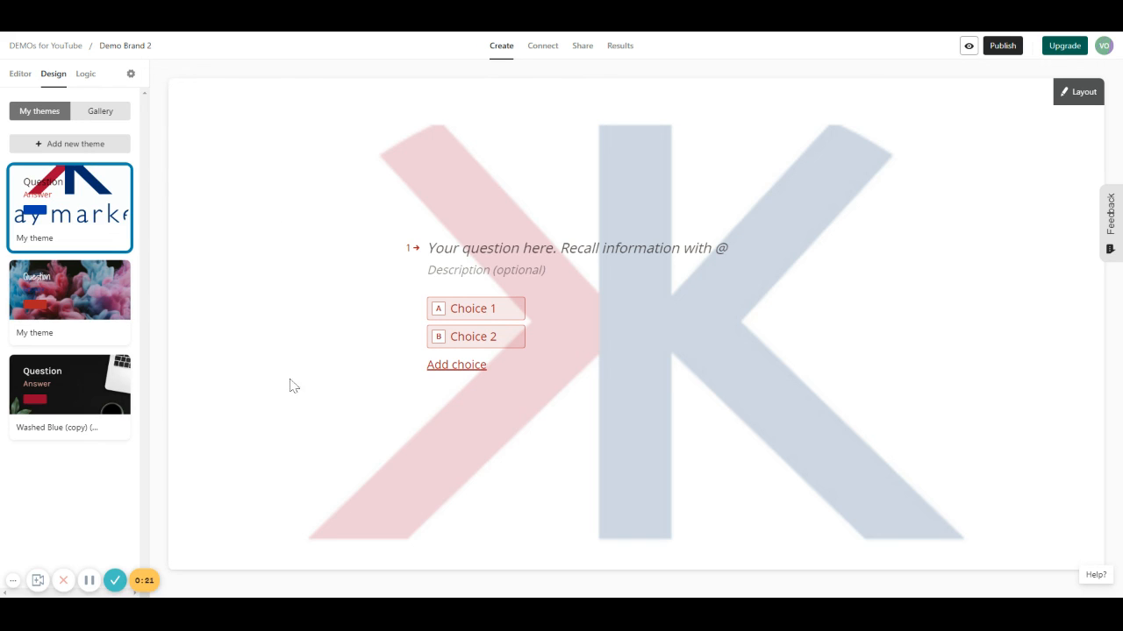
mouse_move(271, 372)
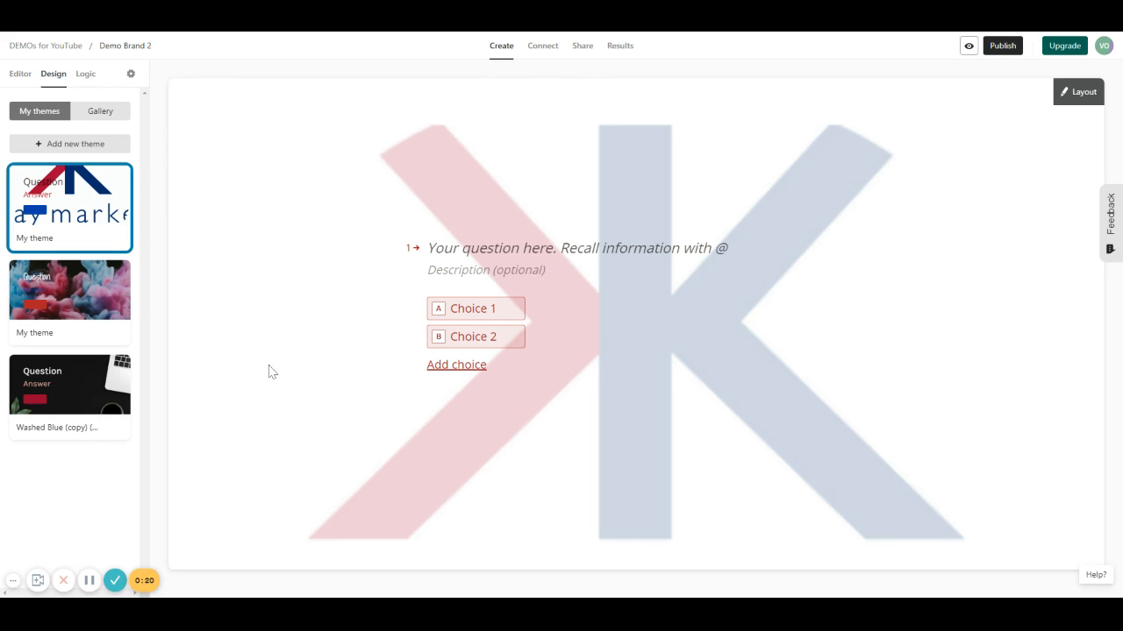
mouse_move(284, 375)
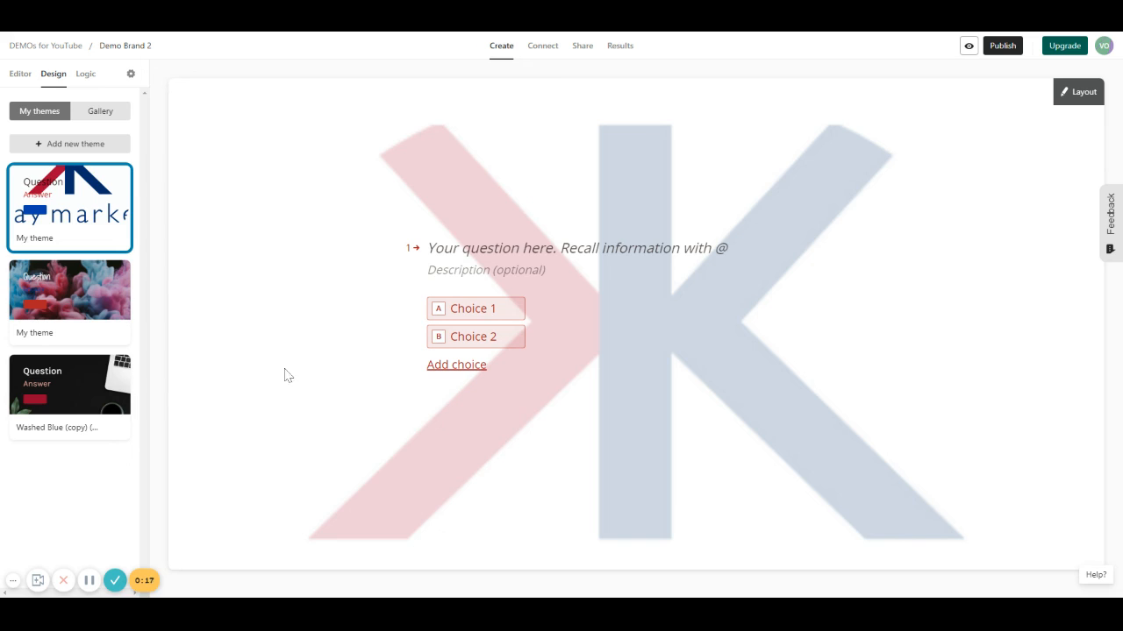
mouse_move(270, 368)
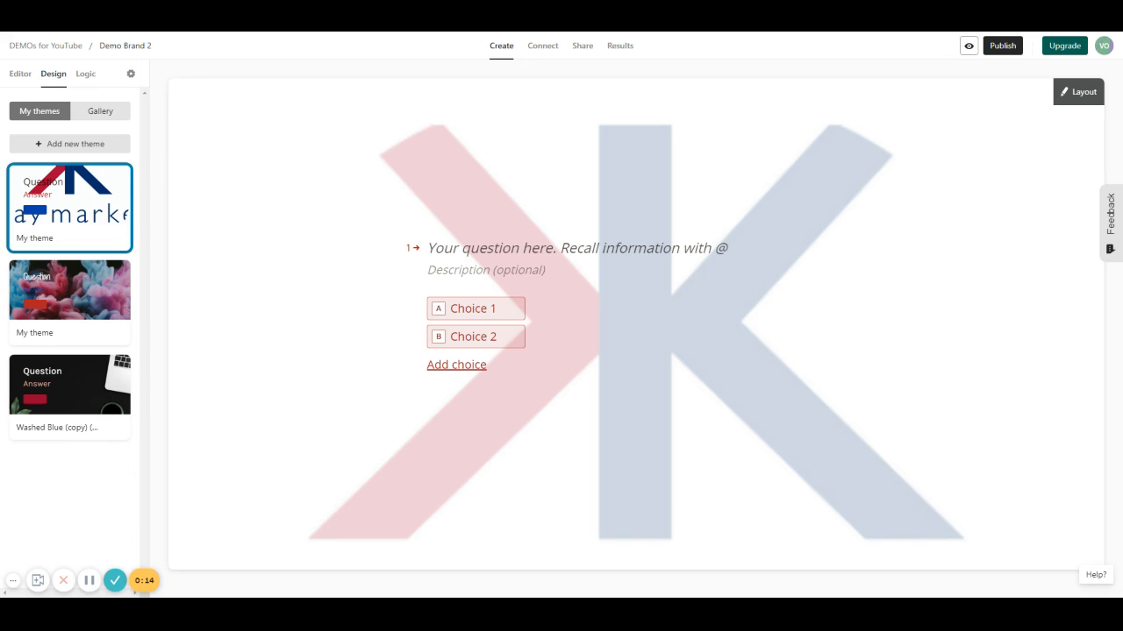
mouse_move(307, 391)
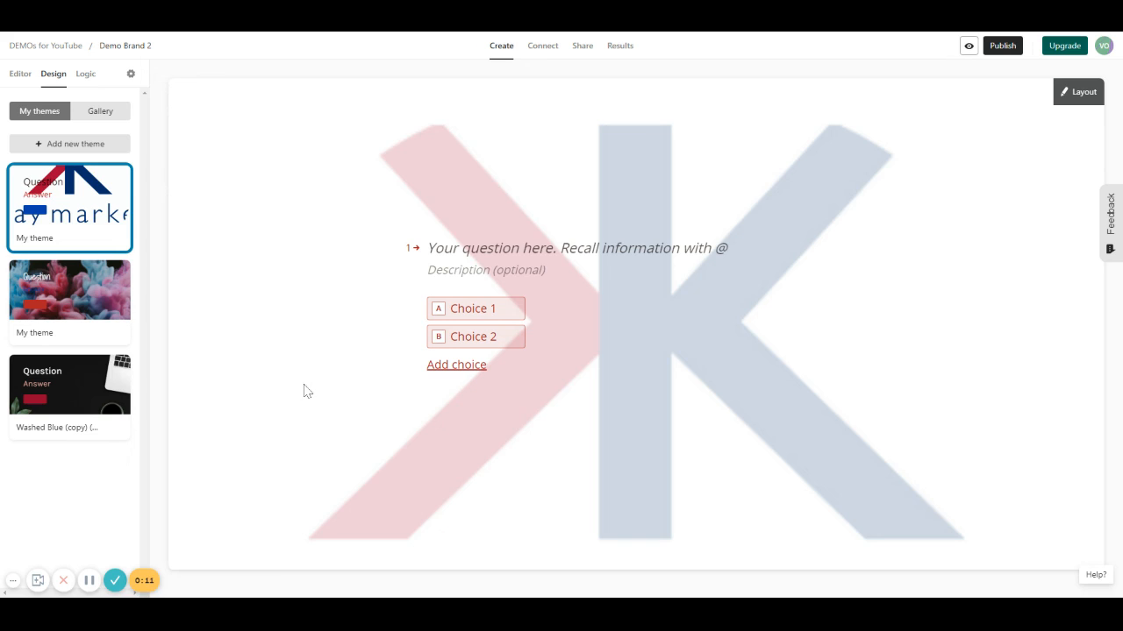